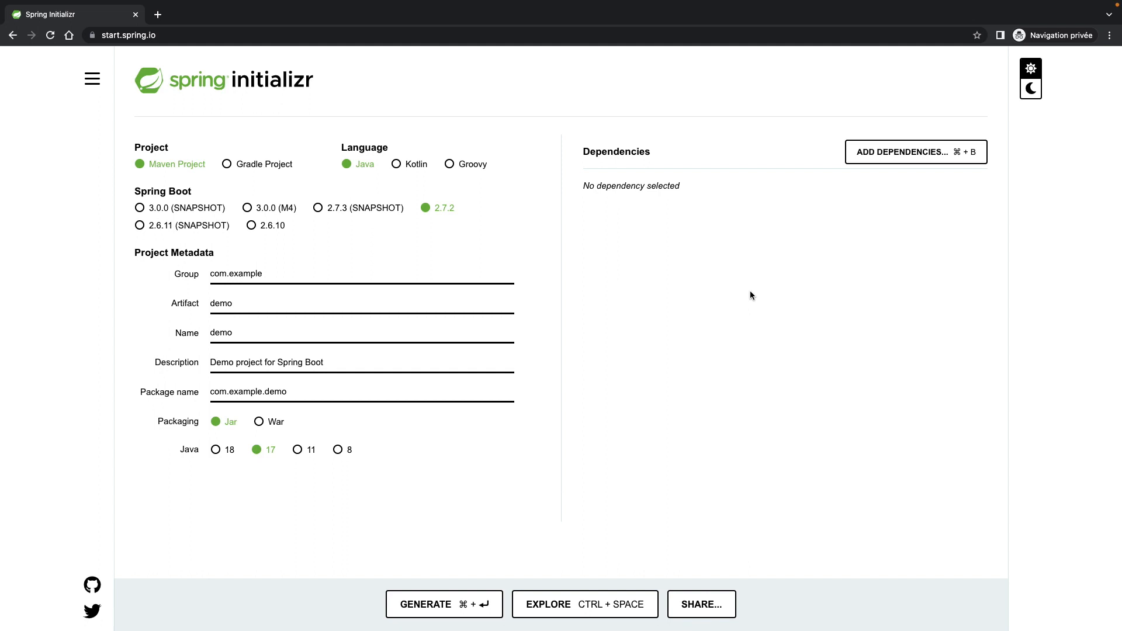
Step: Set group com.sergio.auth and artifact backend-gateway-client in the project metadata
left_click(376, 279)
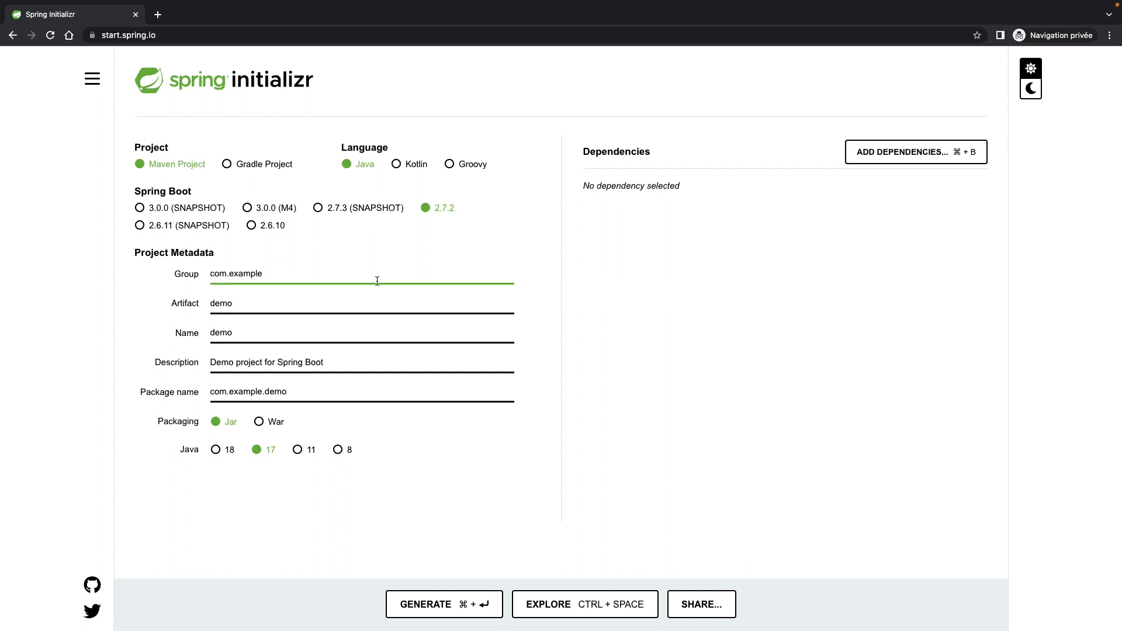
type("com.sergio.auth")
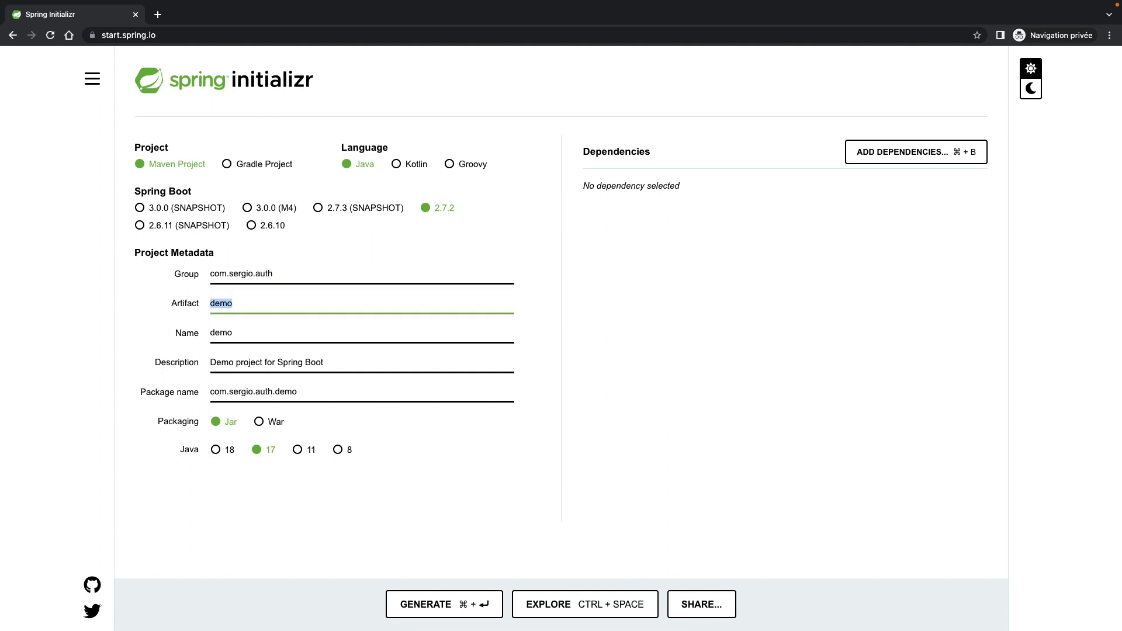
type("backend-gate")
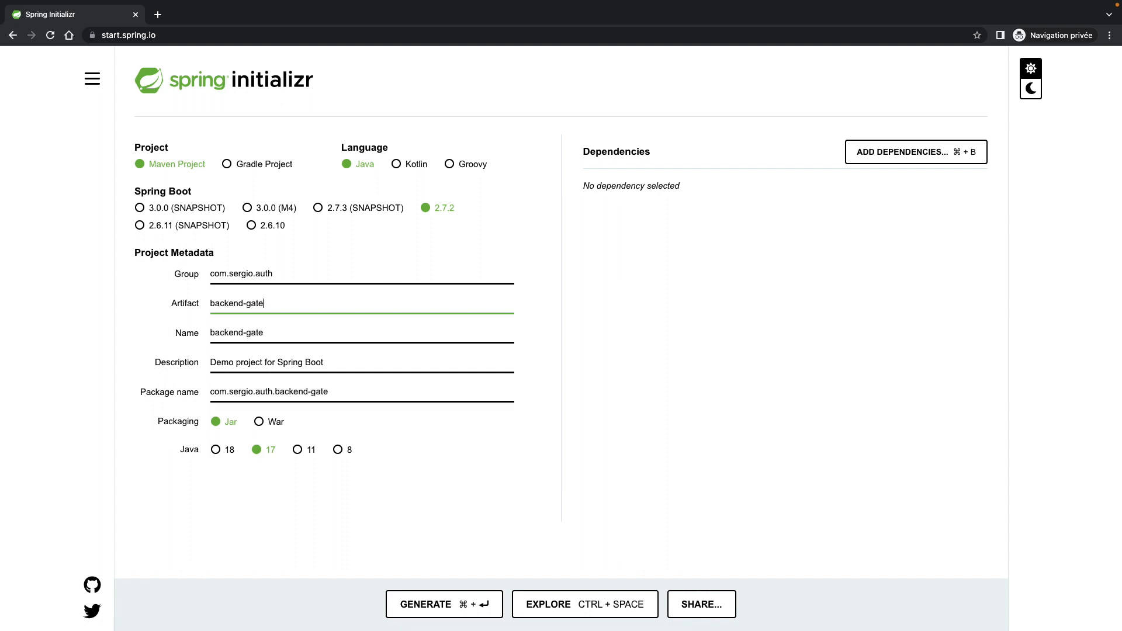
type("way-client")
type("g")
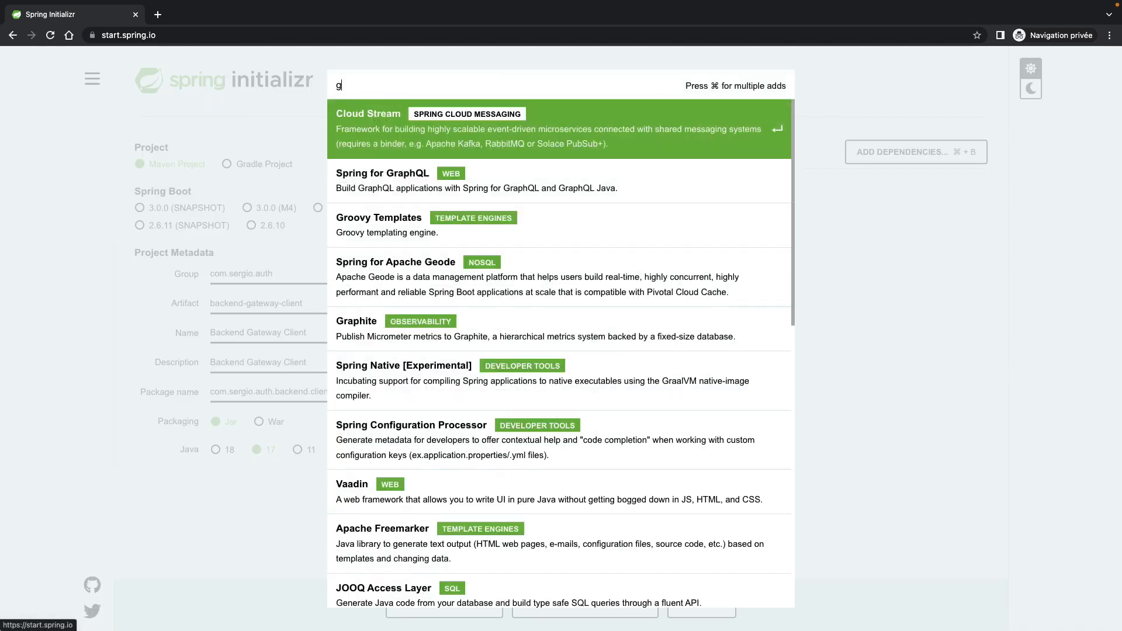
Step: Find the Gateway and OAuth2 Client dependencies by searching 'gat' and 'oau'
type("at")
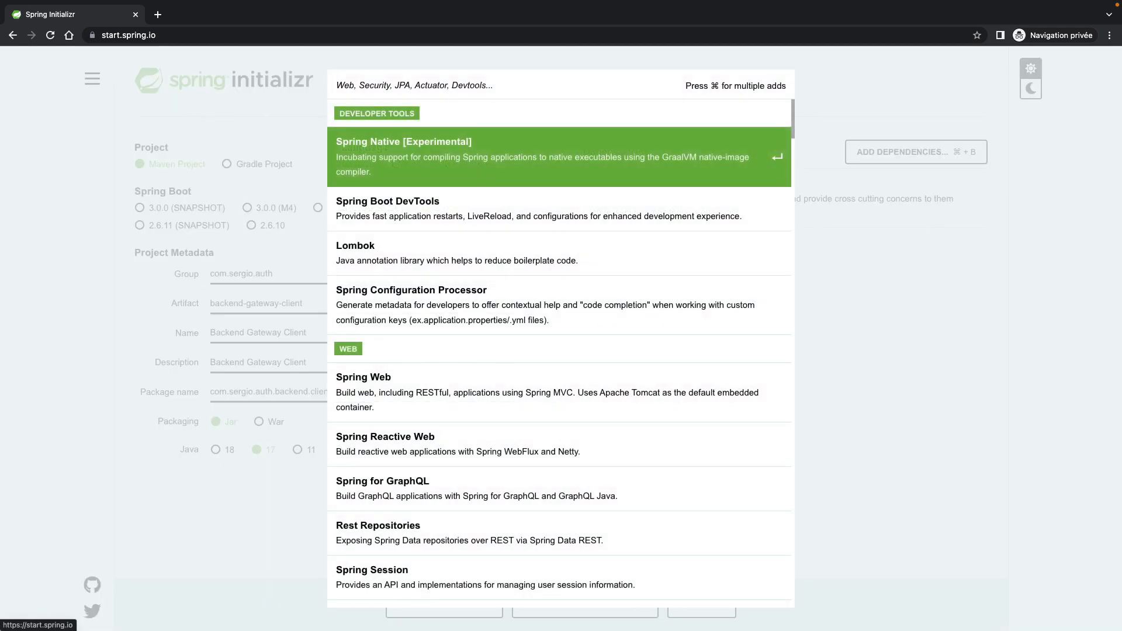
type("oau")
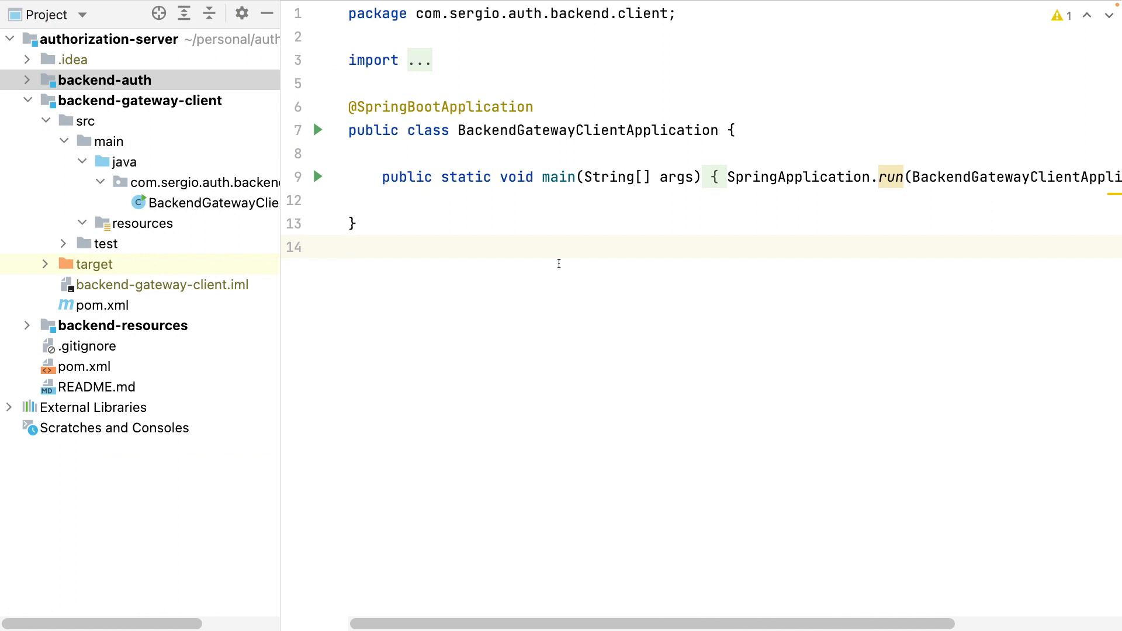
Step: Create a new plain file application.yml in the gateway client's resources folder
right_click(142, 222)
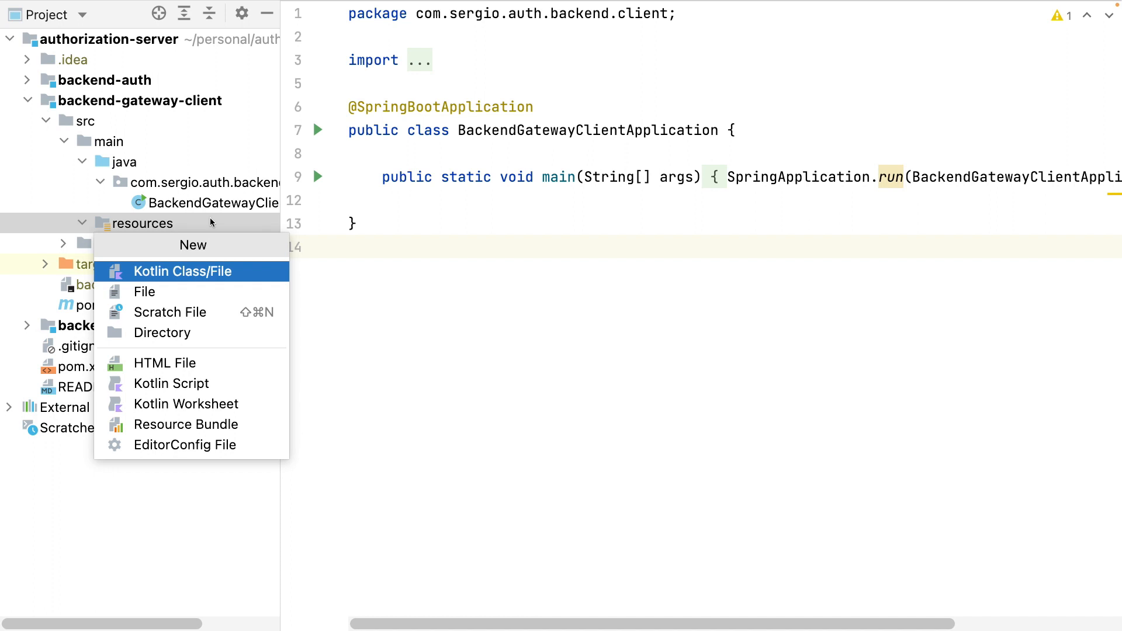
left_click(143, 291)
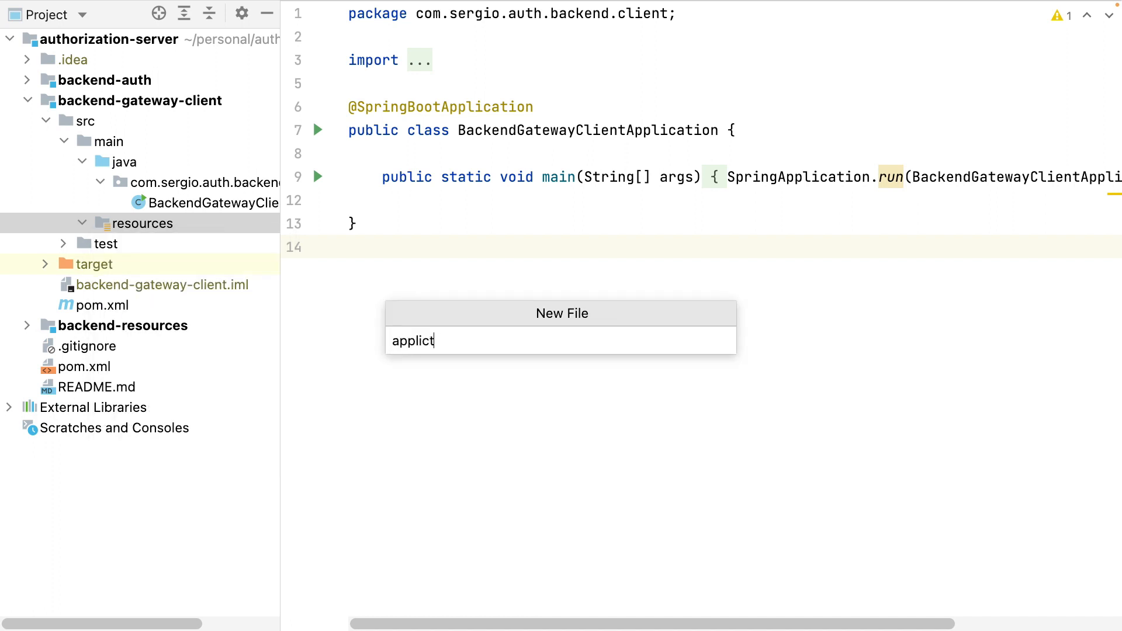
key("Return")
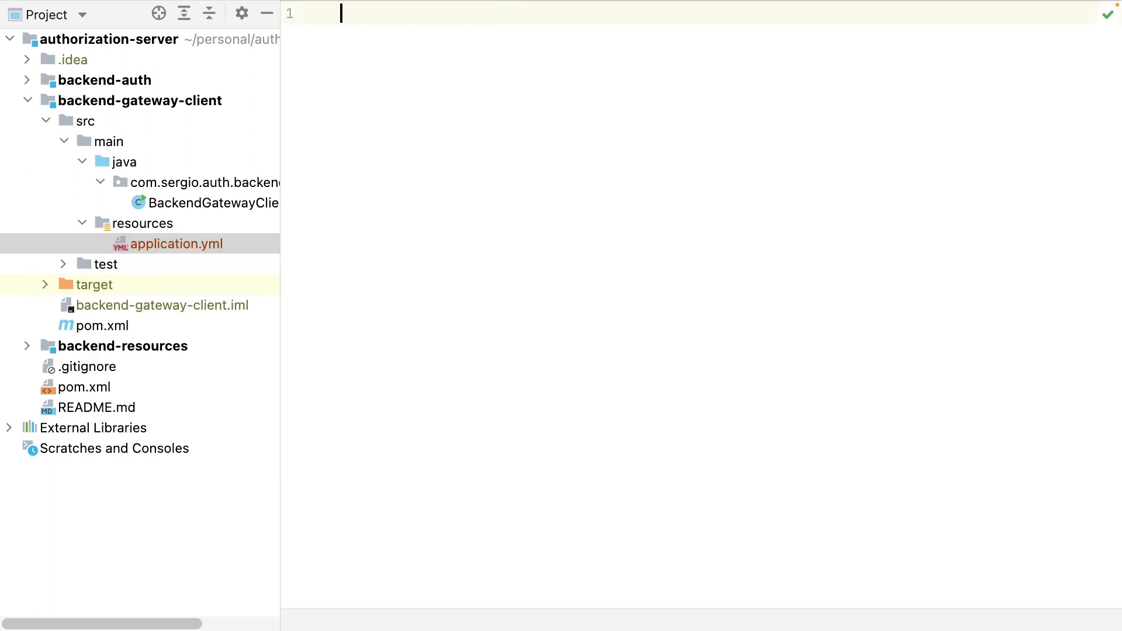
Step: Configure server port 8083 and spring application name backend-gateway-client in application.yml
type("server:")
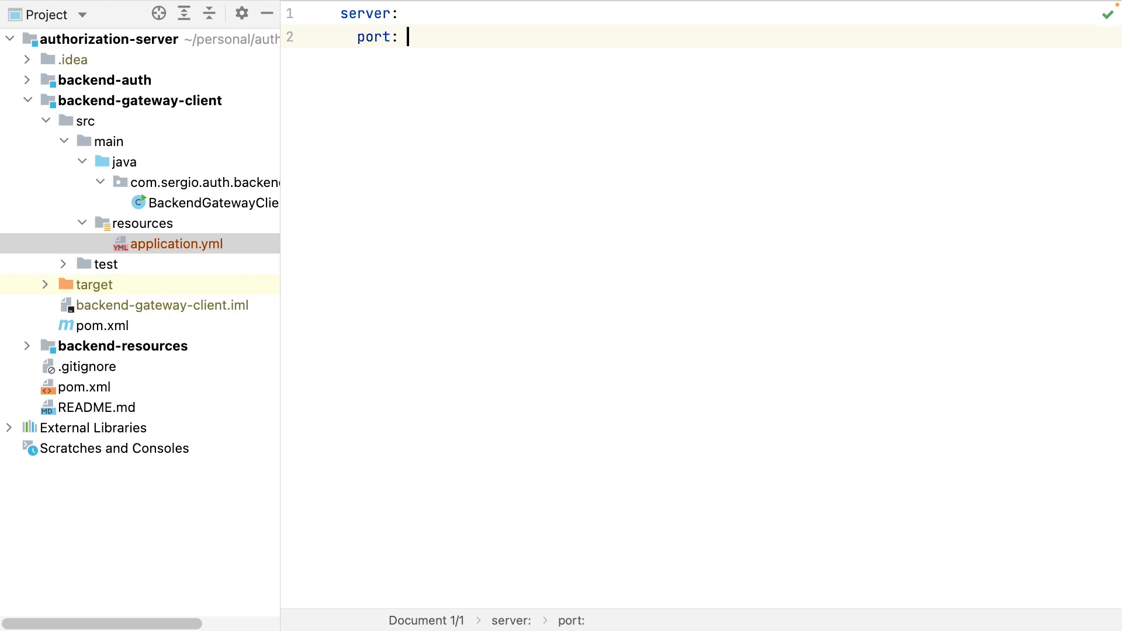
type("8083")
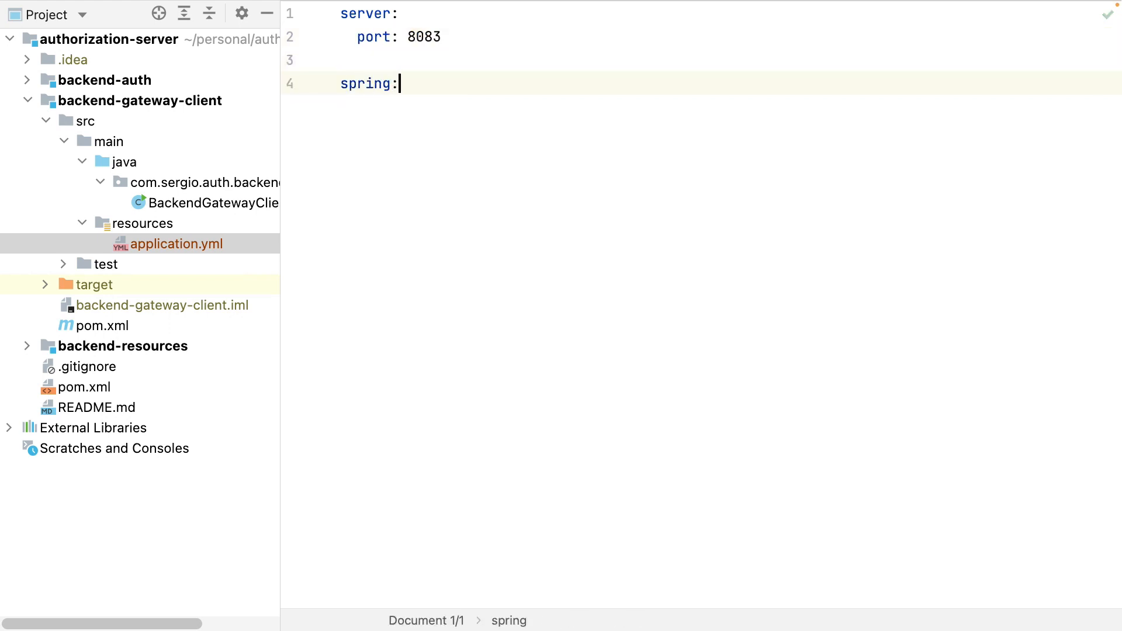
type("application.name:")
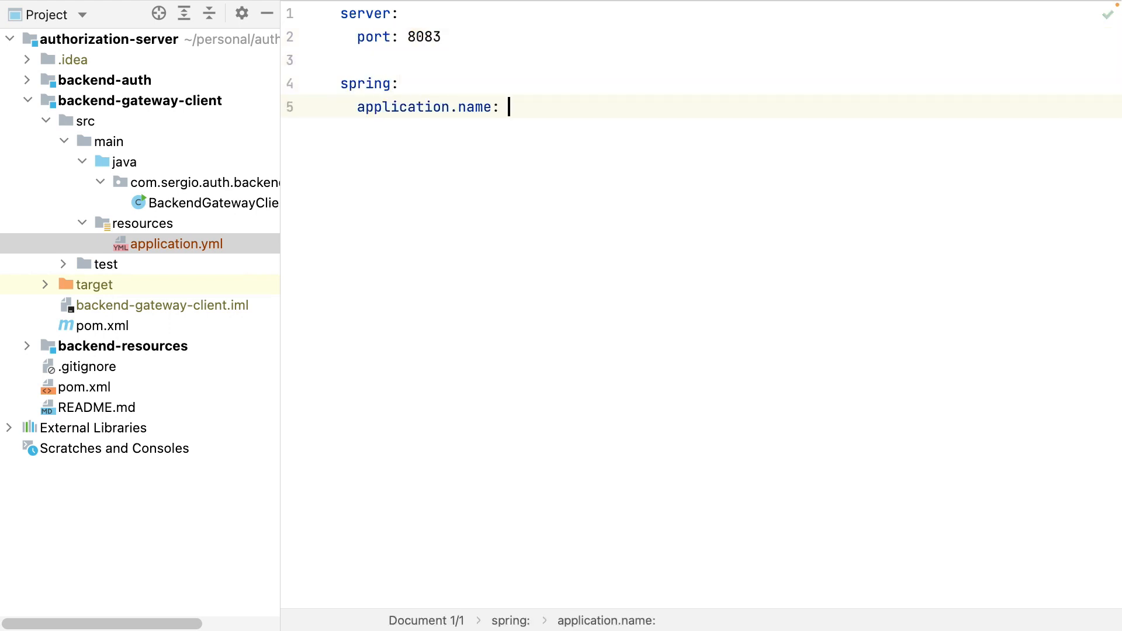
type("backend-gateway-")
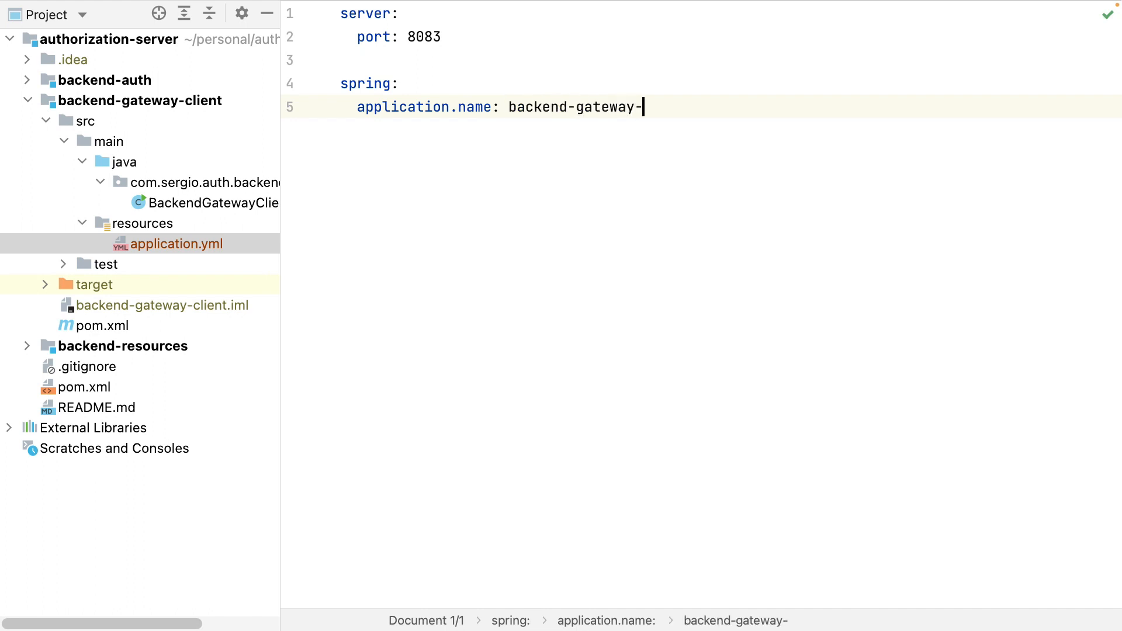
type("client")
type("u")
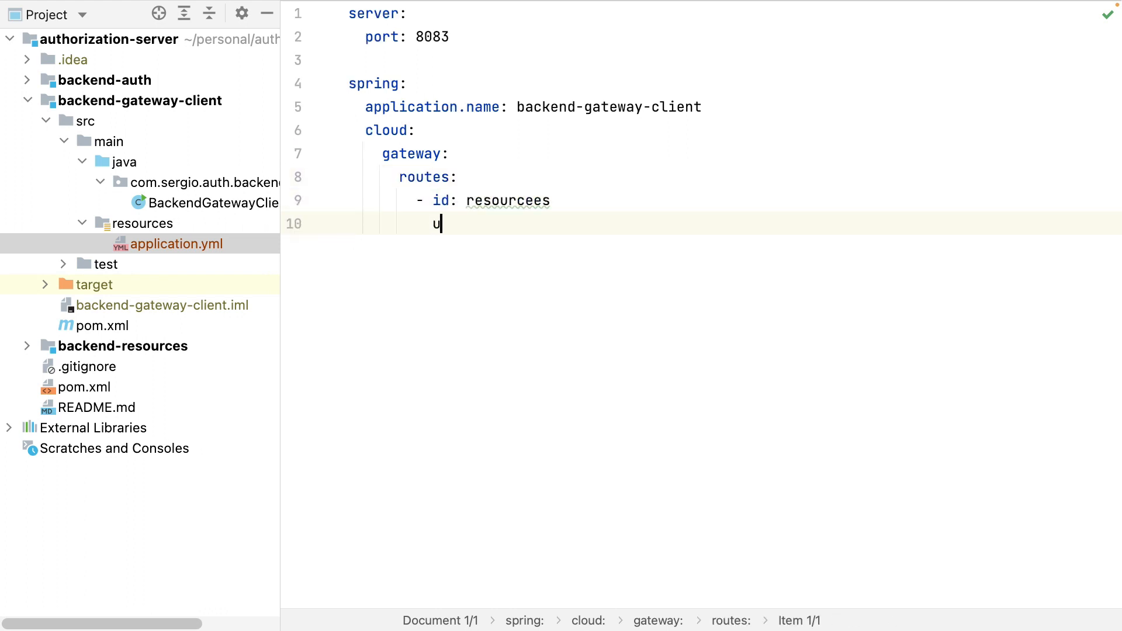
type("ri:")
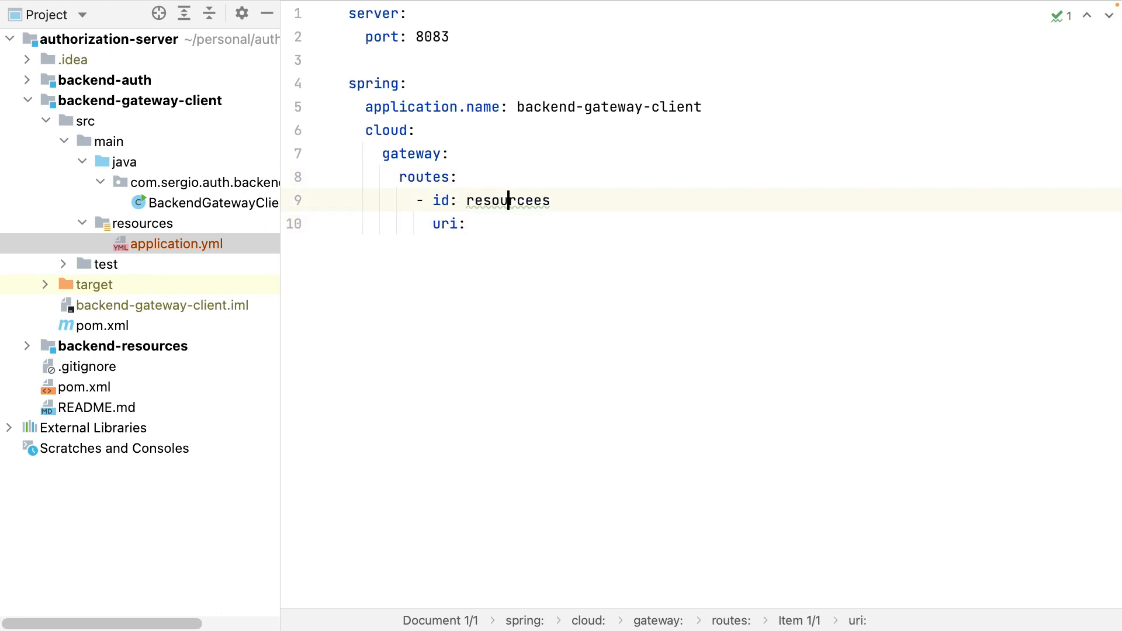
type("http")
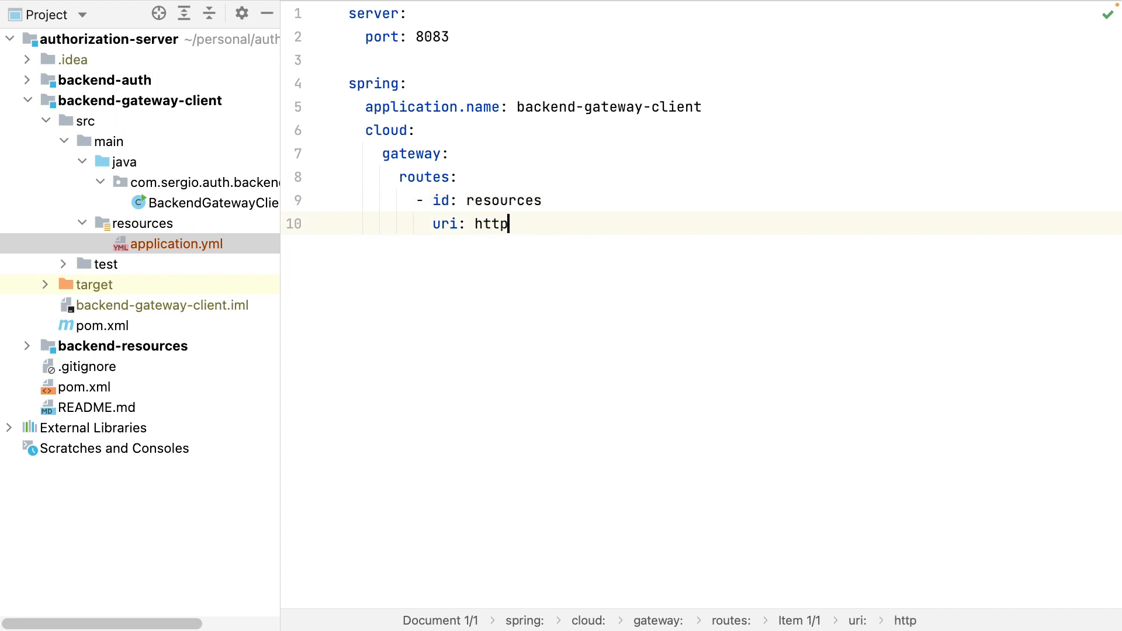
type("://backend-re")
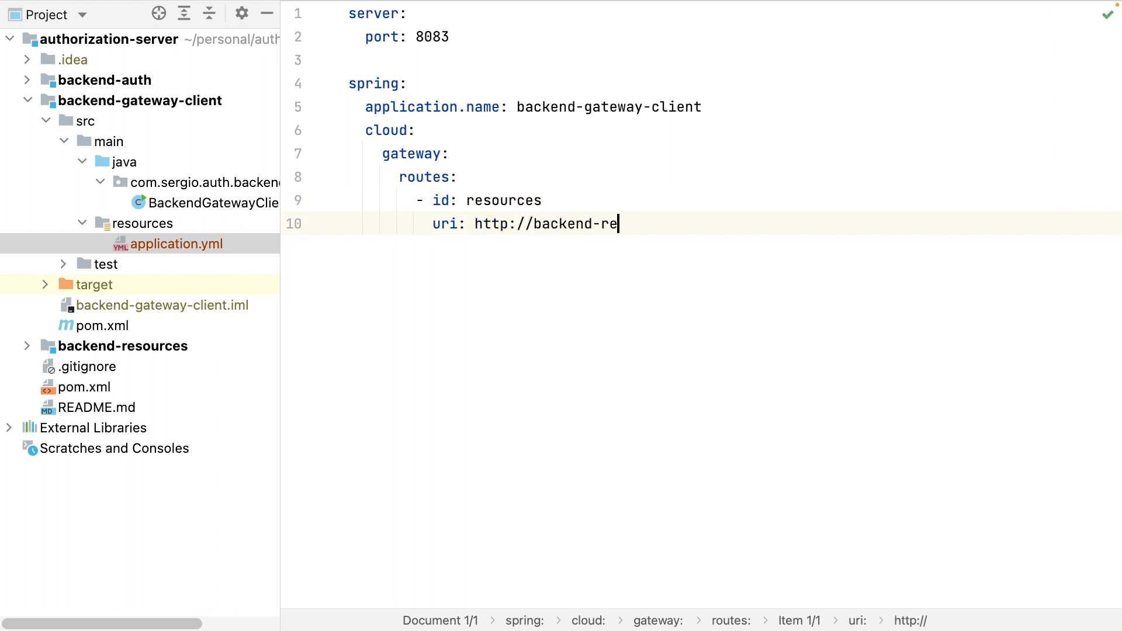
type("sources:8082/")
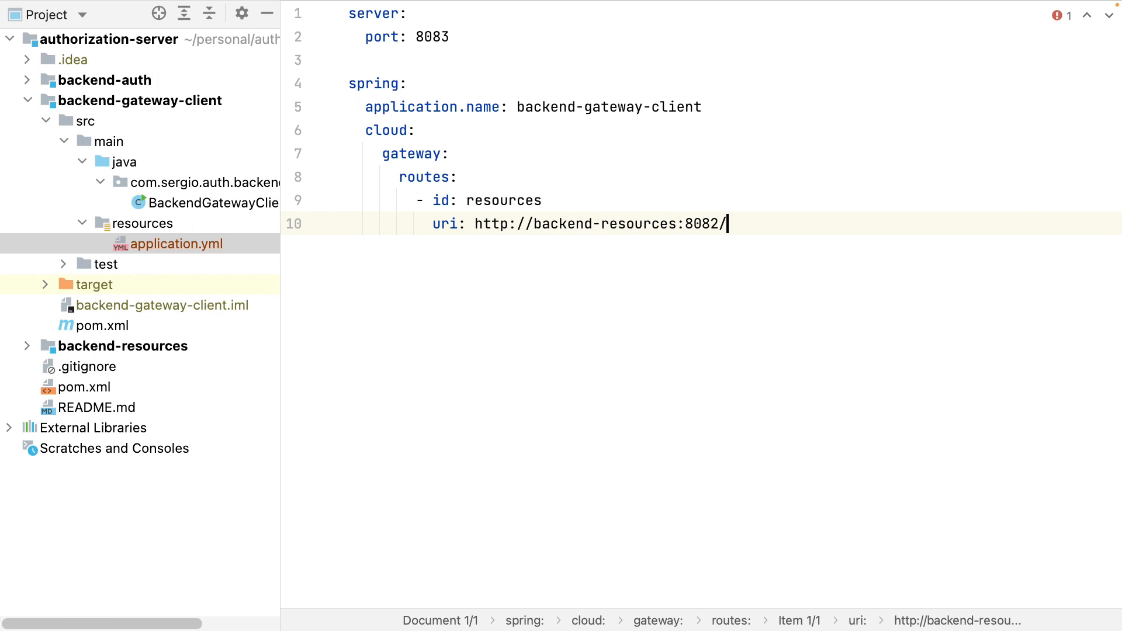
type("messages")
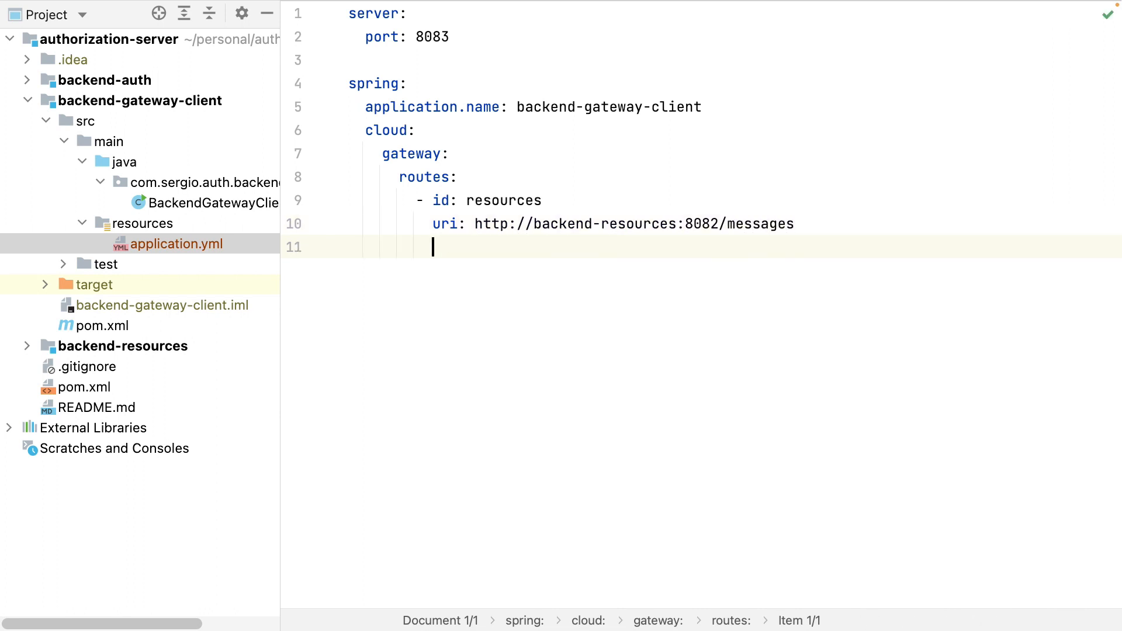
Step: Add the route predicate Path=/messages and continue on a new line
type("predicates:")
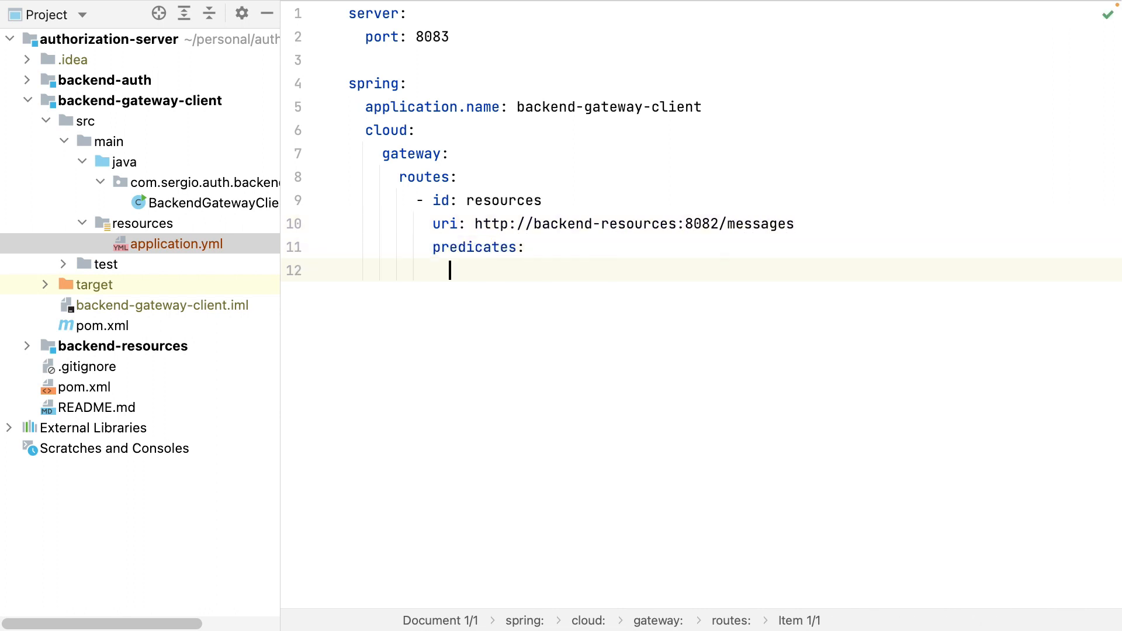
type("Path=/messages")
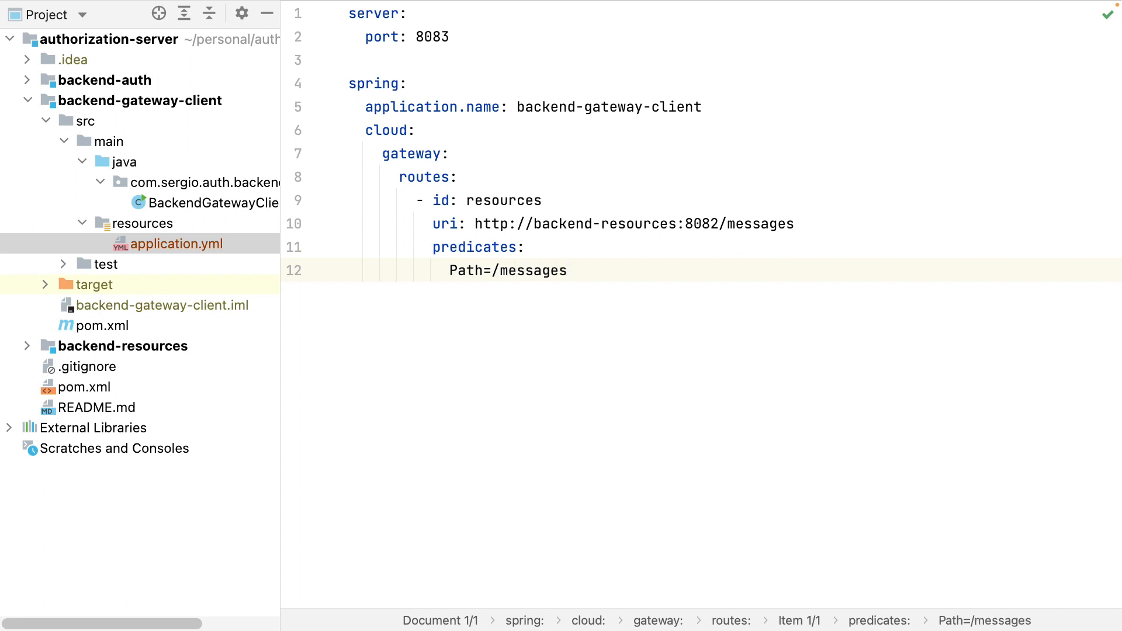
left_click(566, 270)
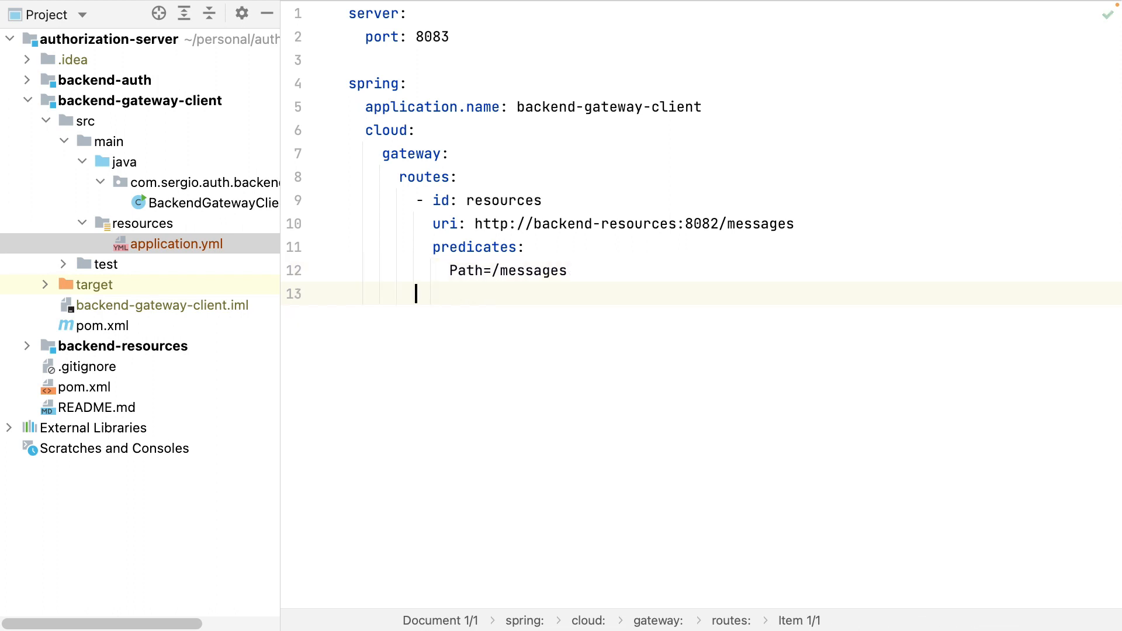
Step: Register OAuth2 client gateway with provider my-provider, client-id gateway-client-id and its client secret
type("security:")
type("oauth2")
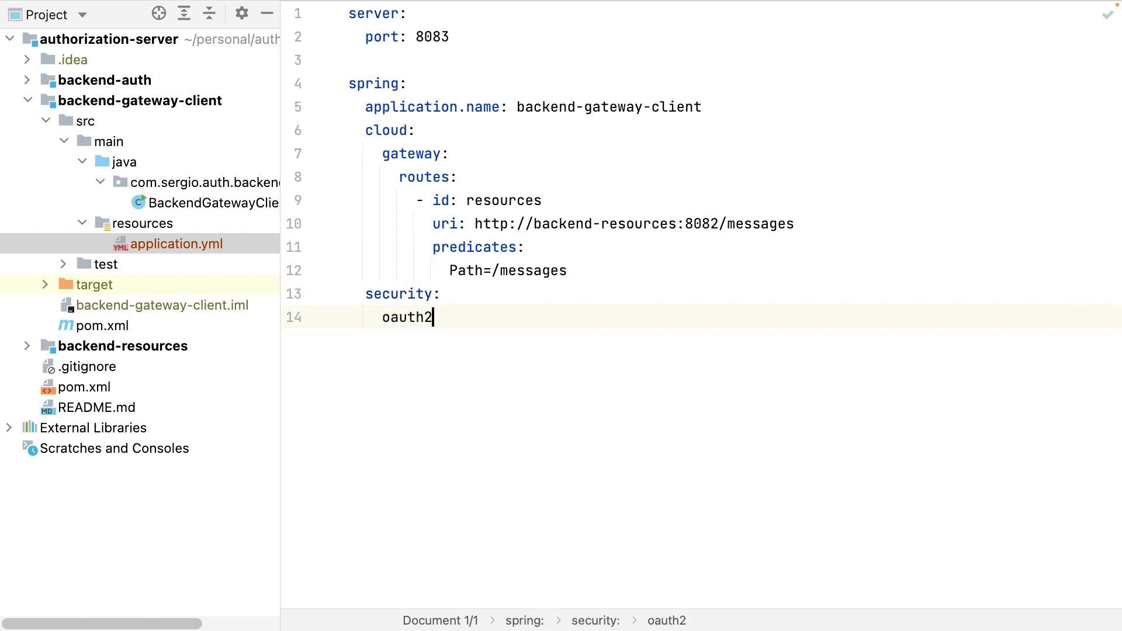
type(":")
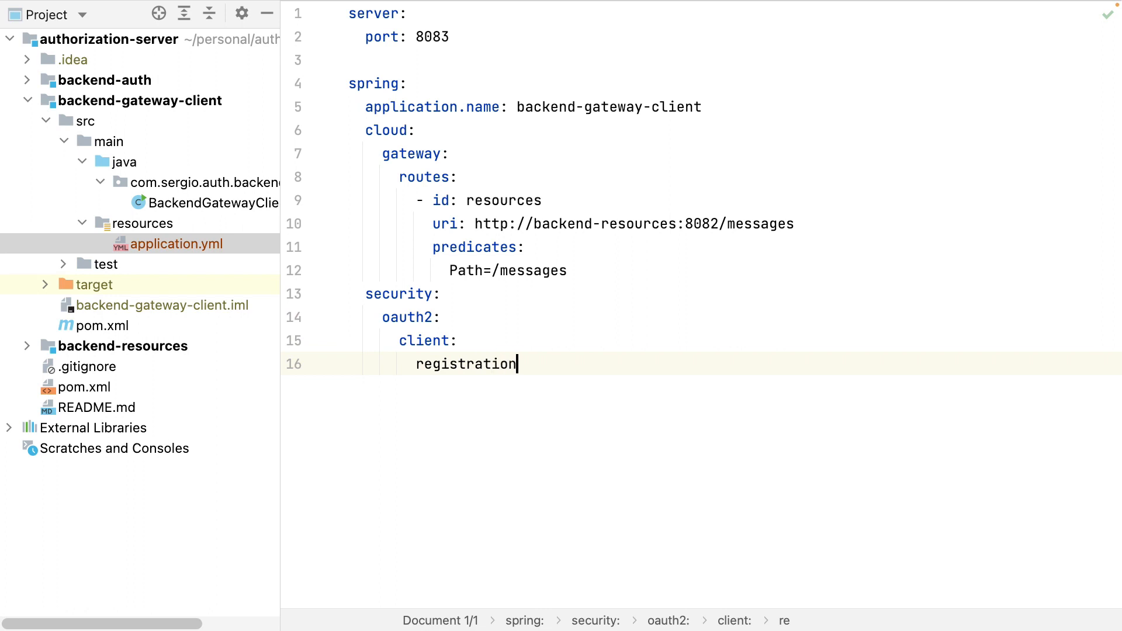
type(":")
type("pr")
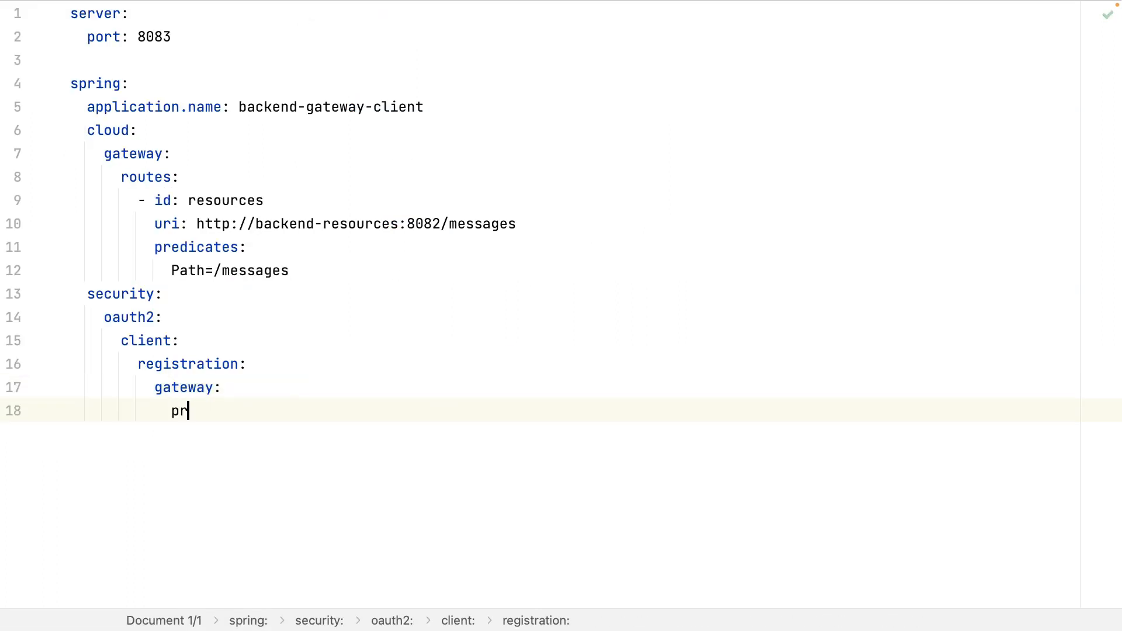
type("ovider: my-provi")
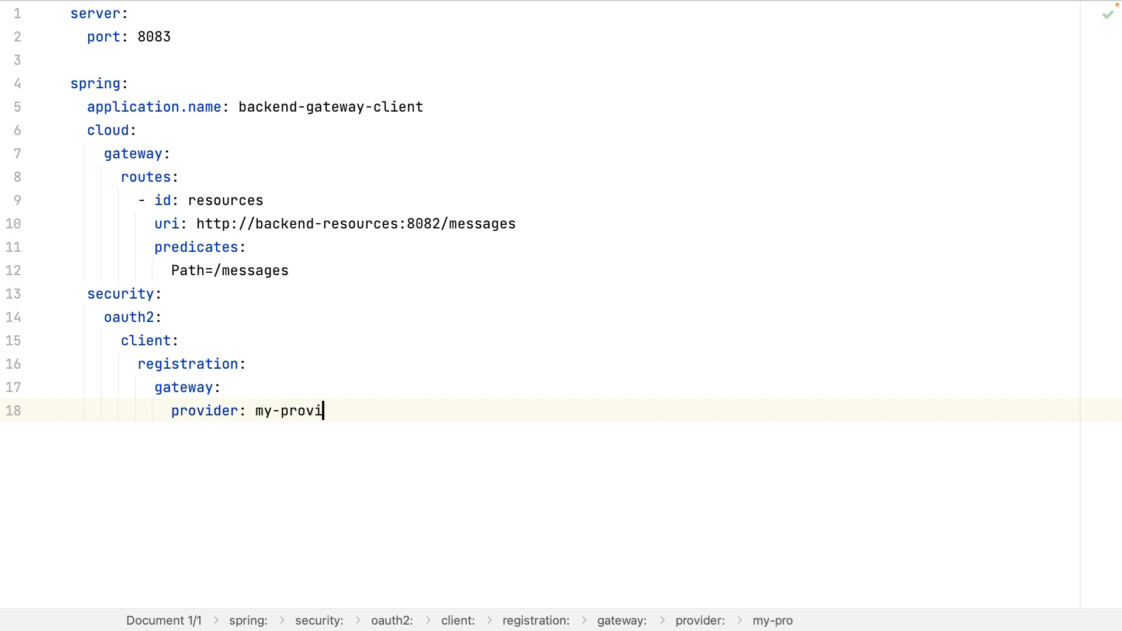
type("der")
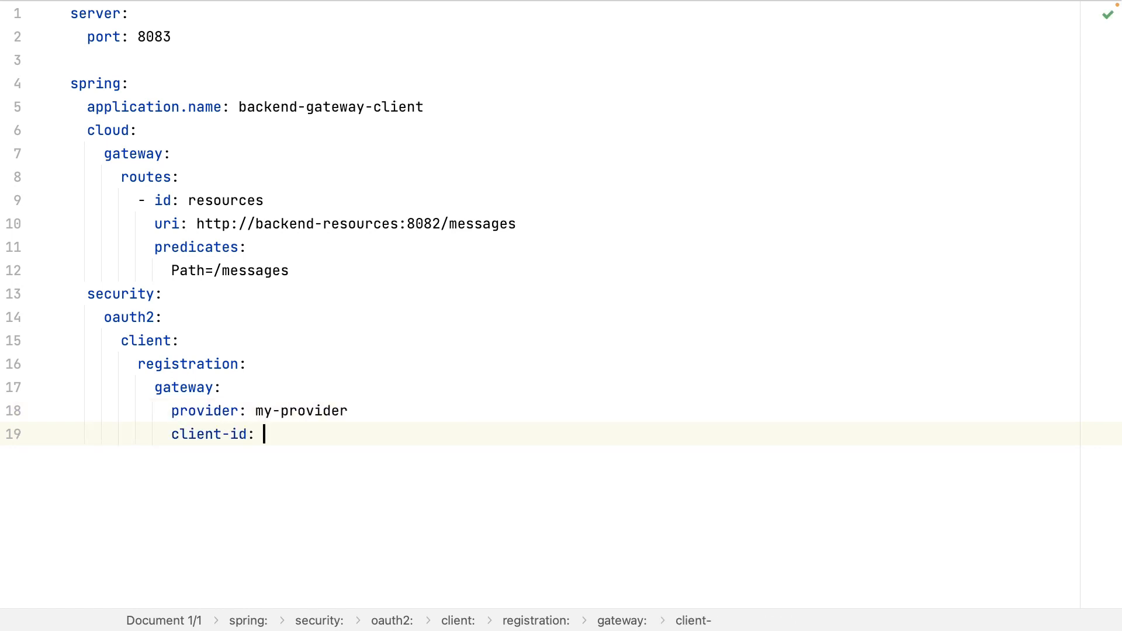
type("gateway")
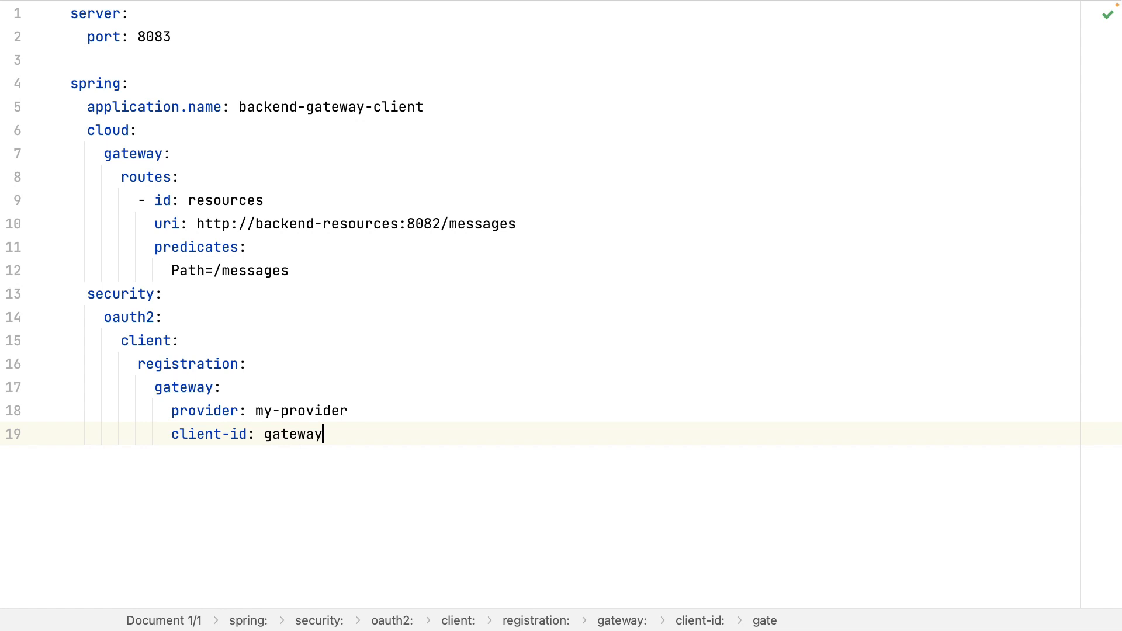
type("-client-id")
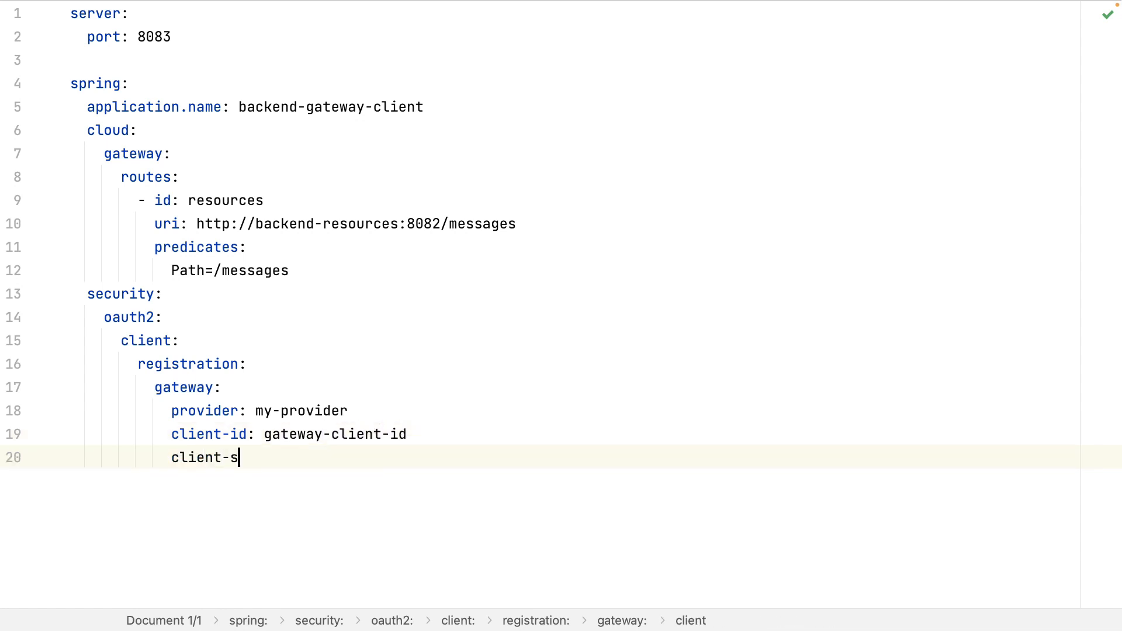
type("ecret: my-re")
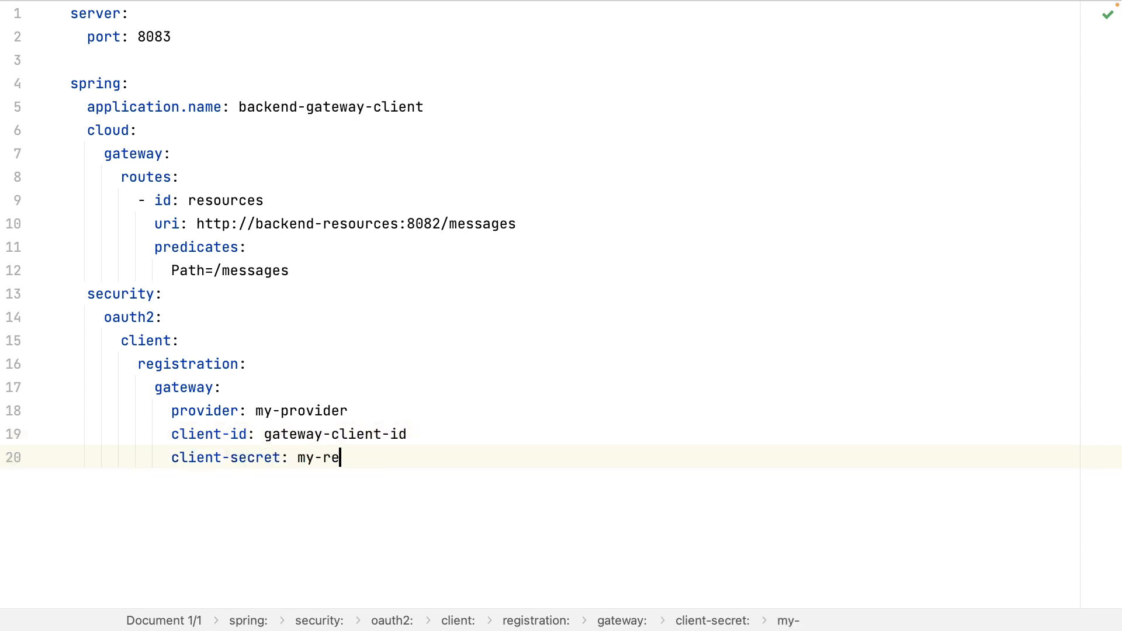
type("cret")
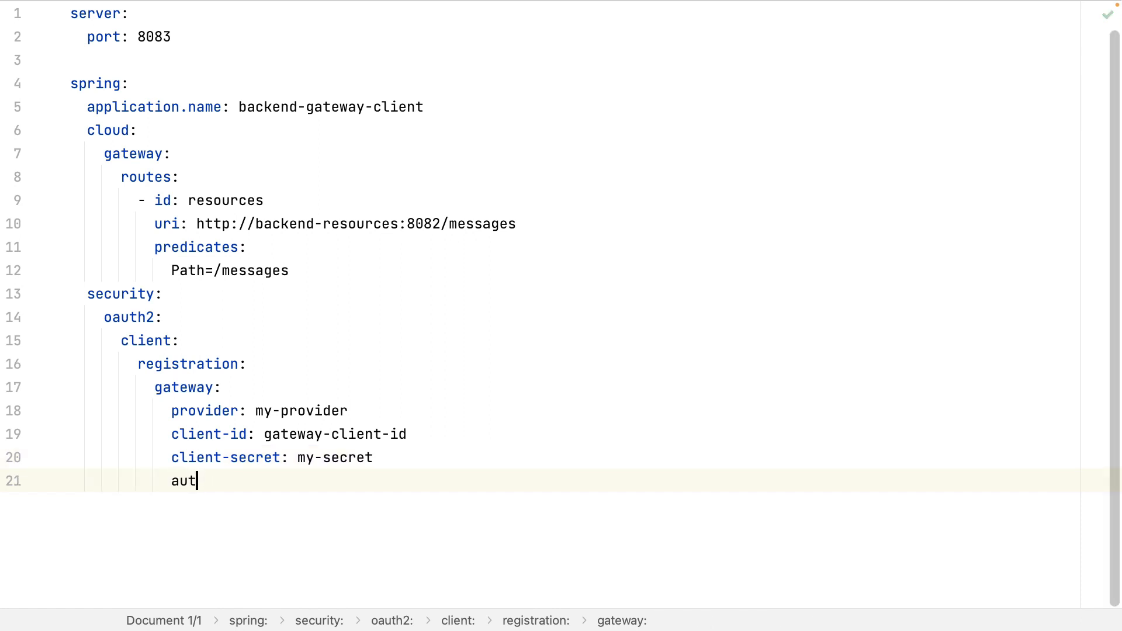
type("horization-grat")
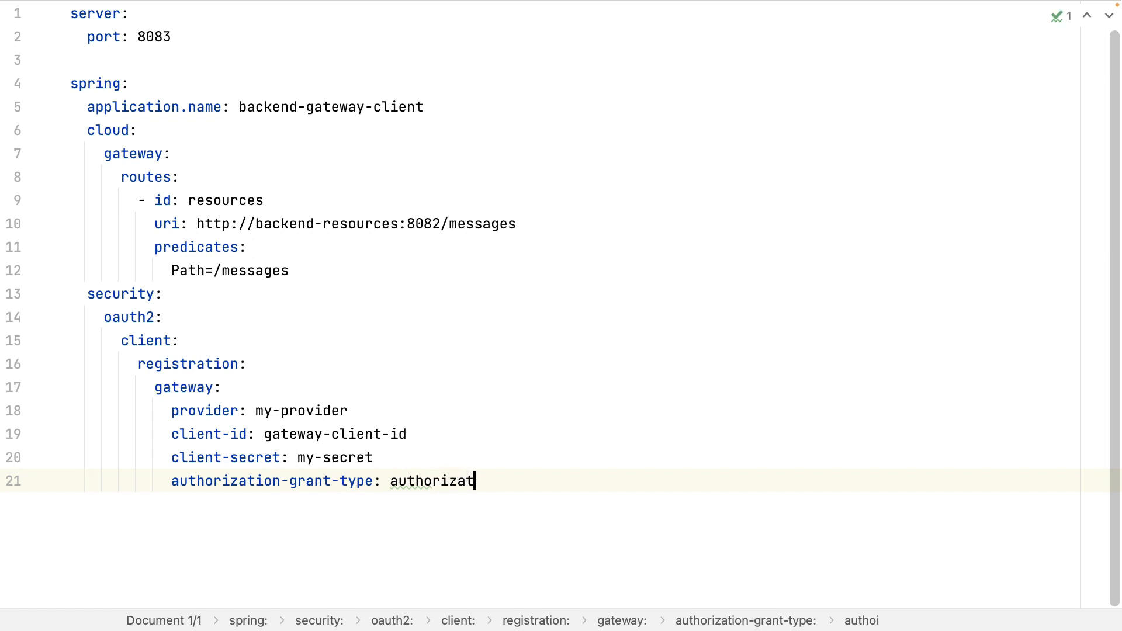
type("ion_code")
type("redirect-uri: \"")
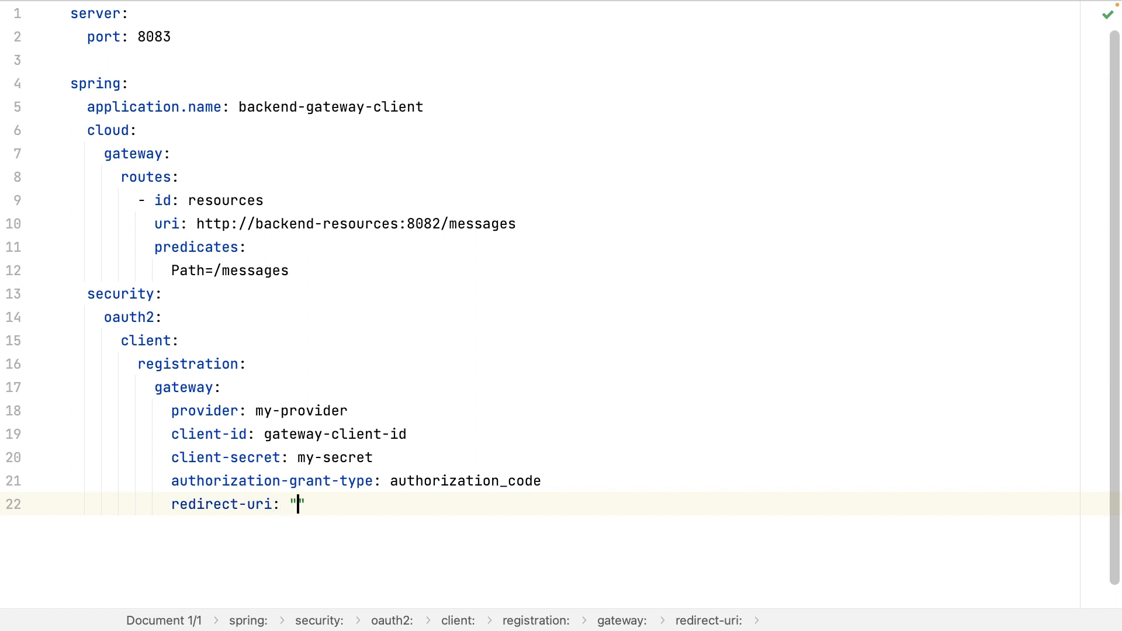
type("http://backend-")
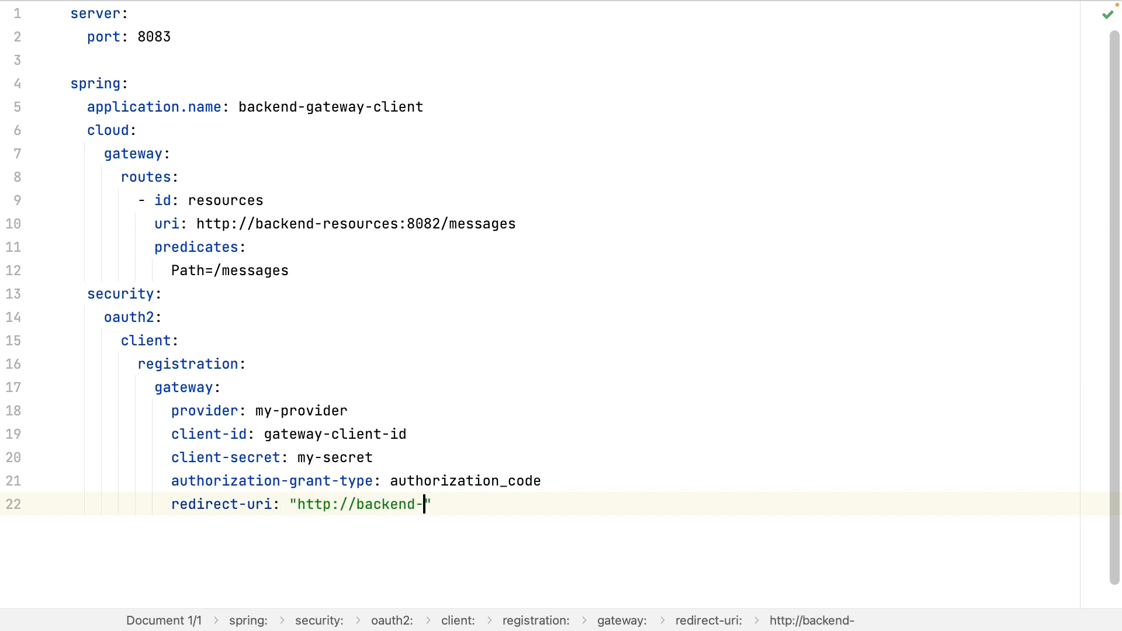
type("gateway-client:")
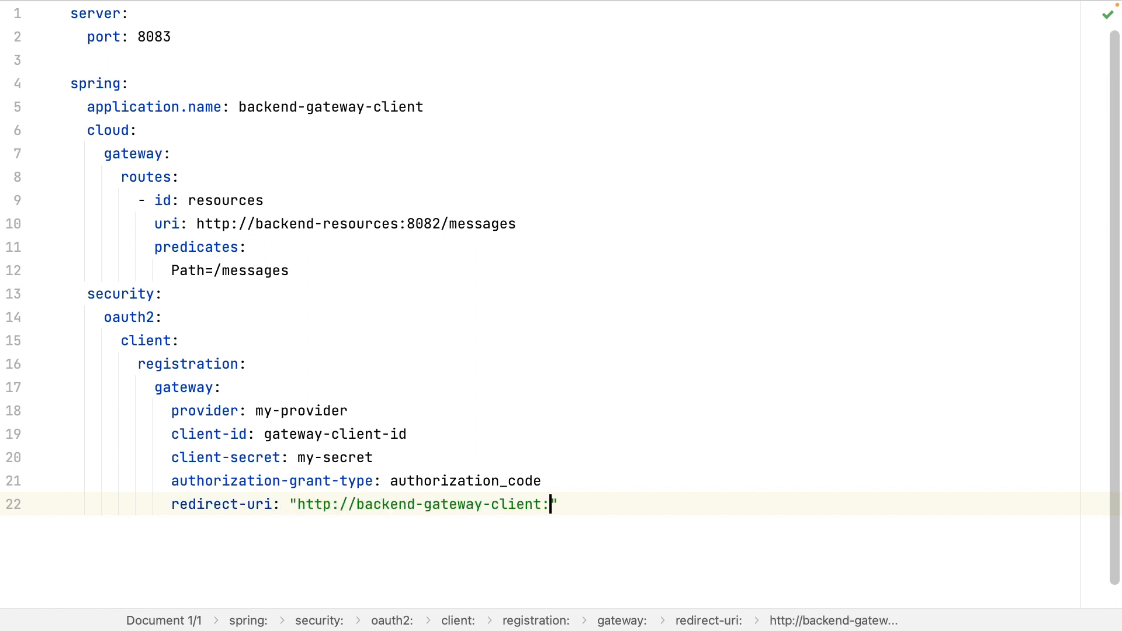
type("8083/l")
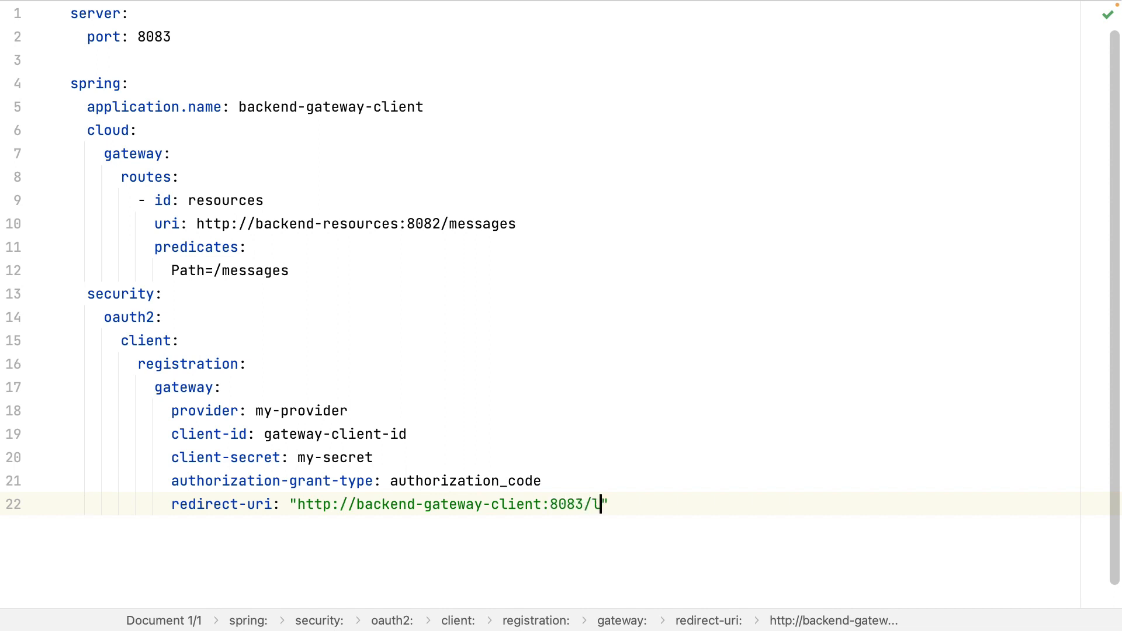
type("ogin/oauth1")
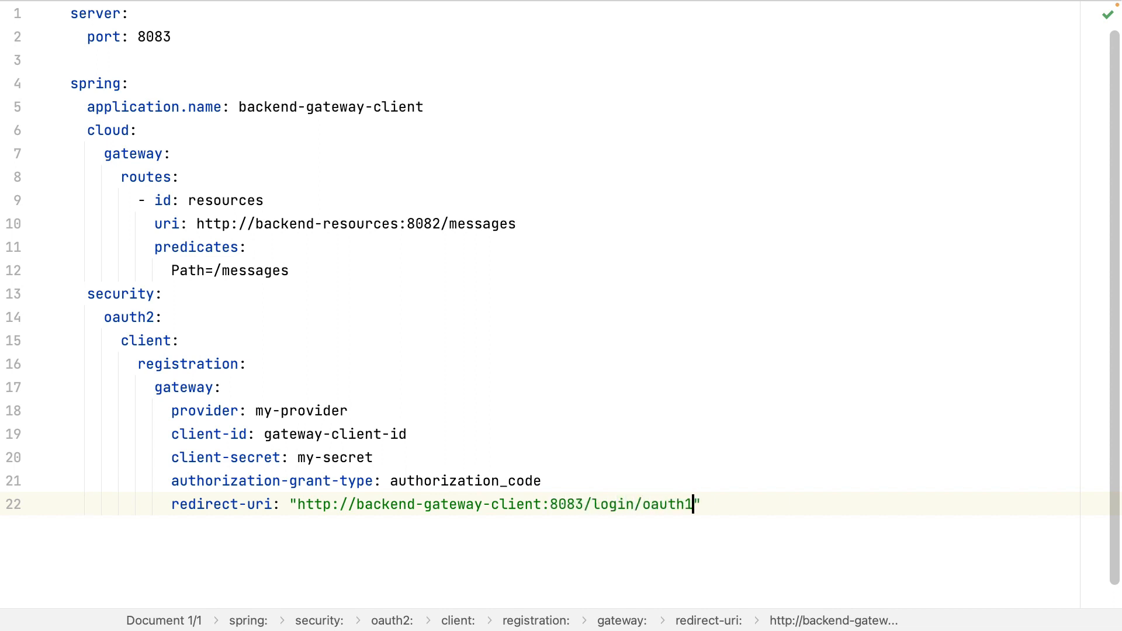
type("2/code/")
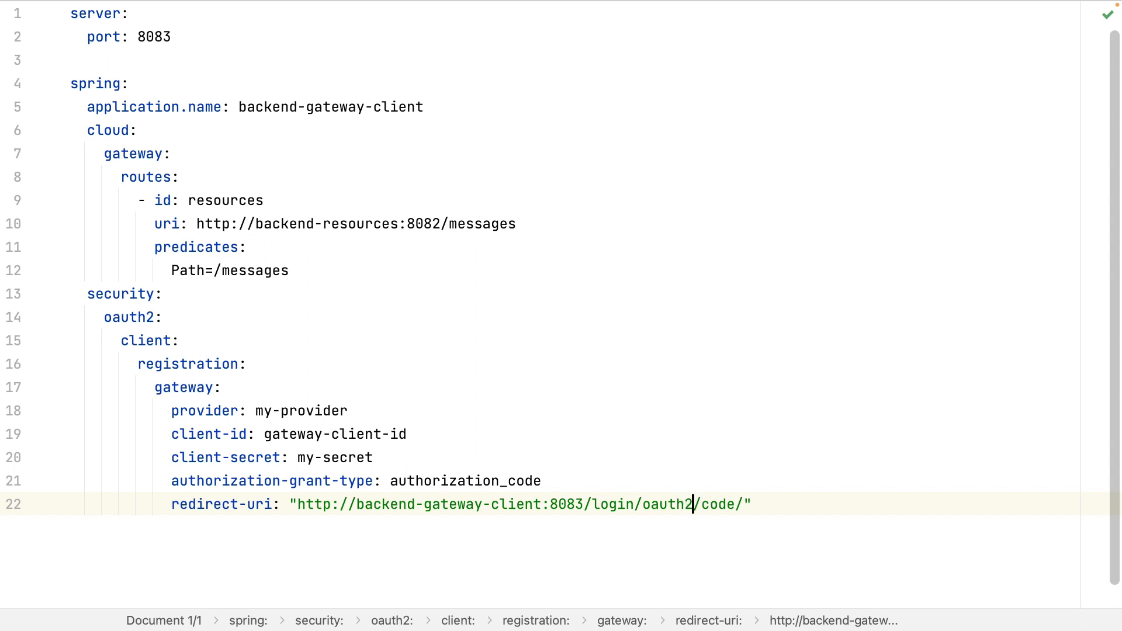
type("{}")
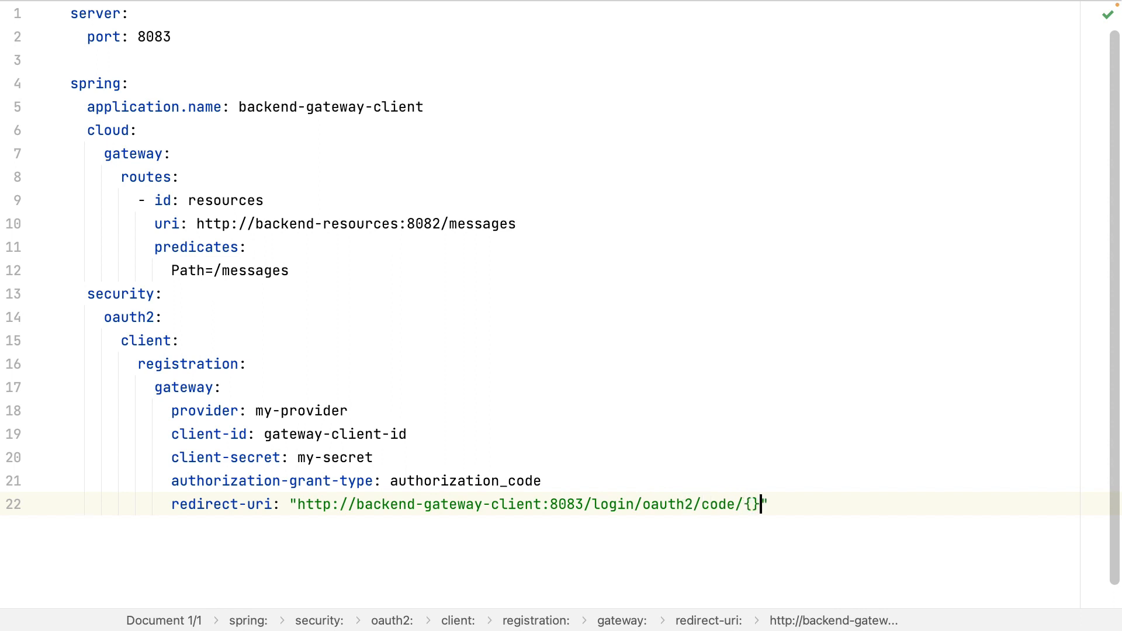
type("registrationId")
type("scope: op")
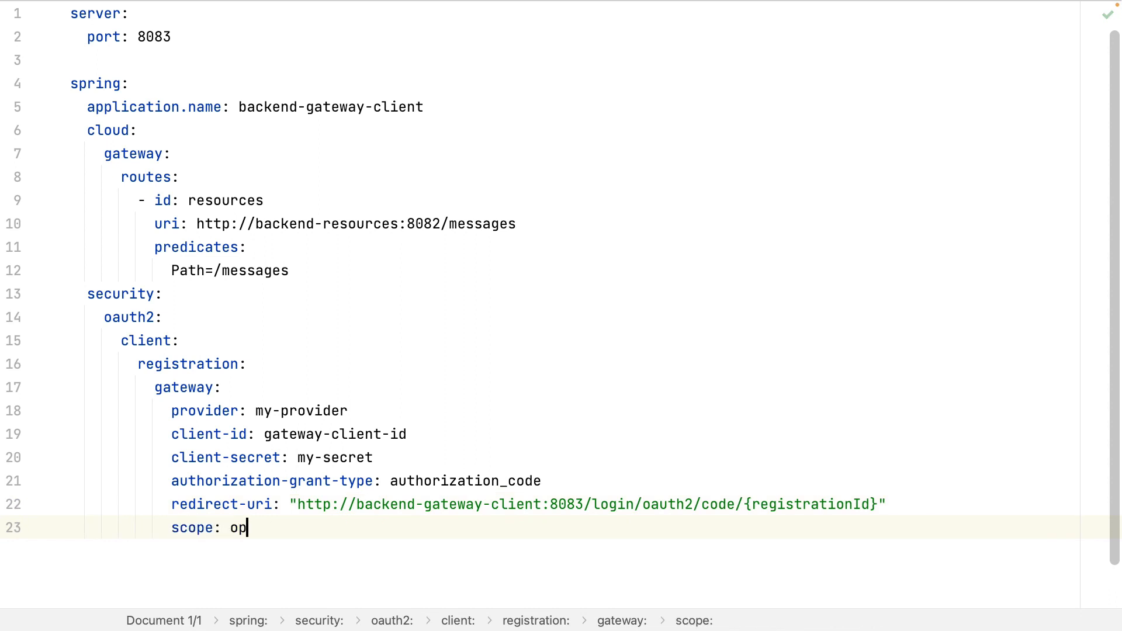
Step: Set the registration scope to openid, message.read
type("enid, message")
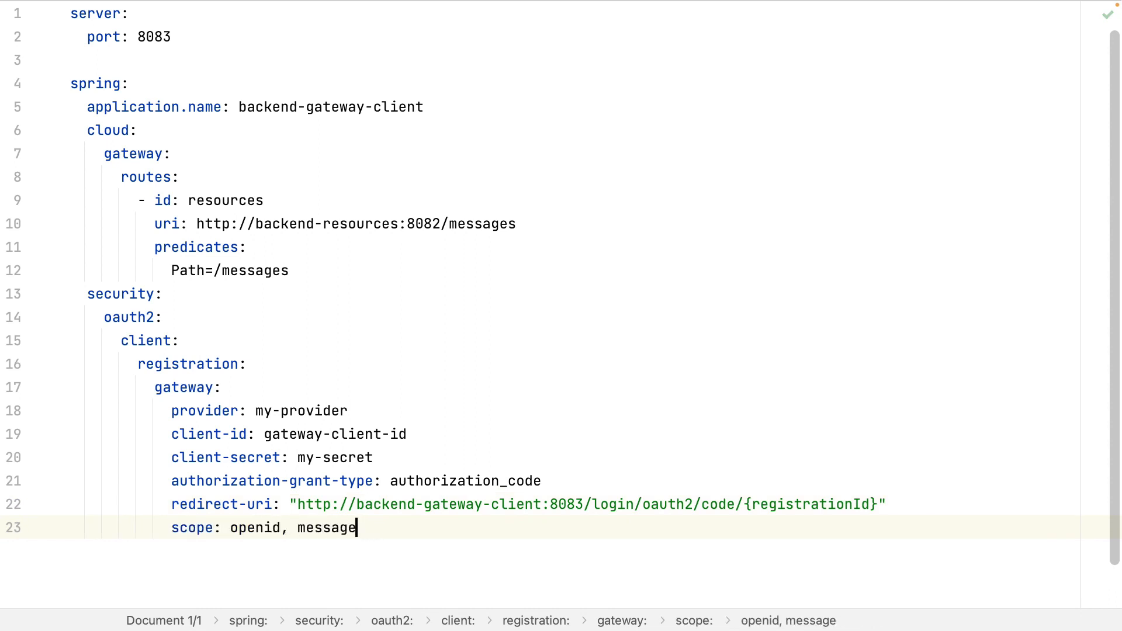
type(".read")
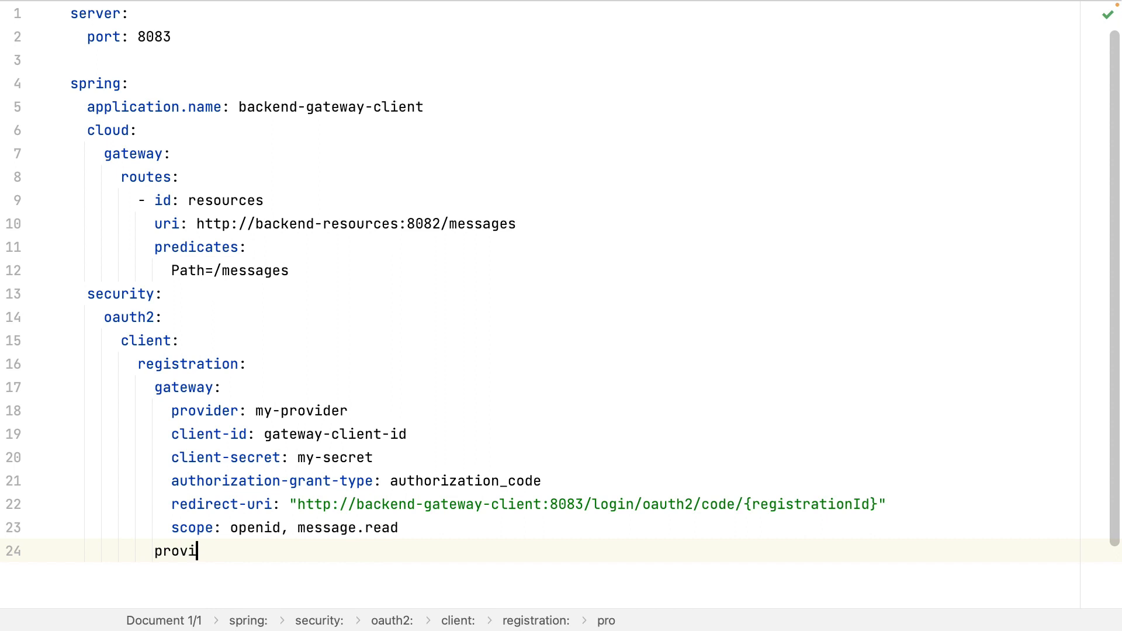
type("der:")
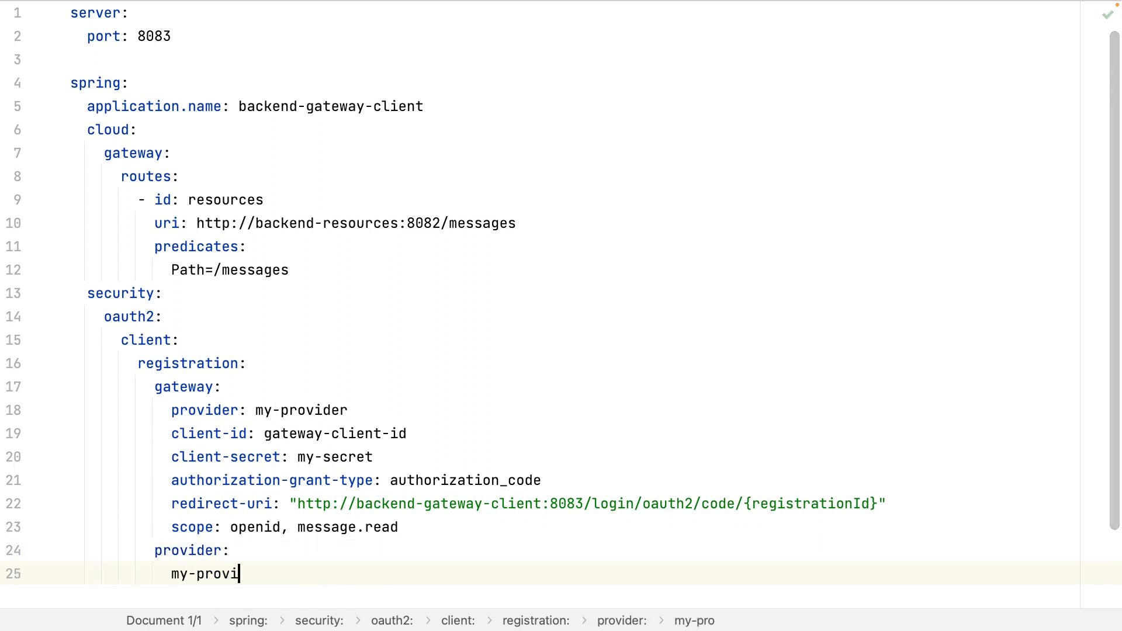
type("issu")
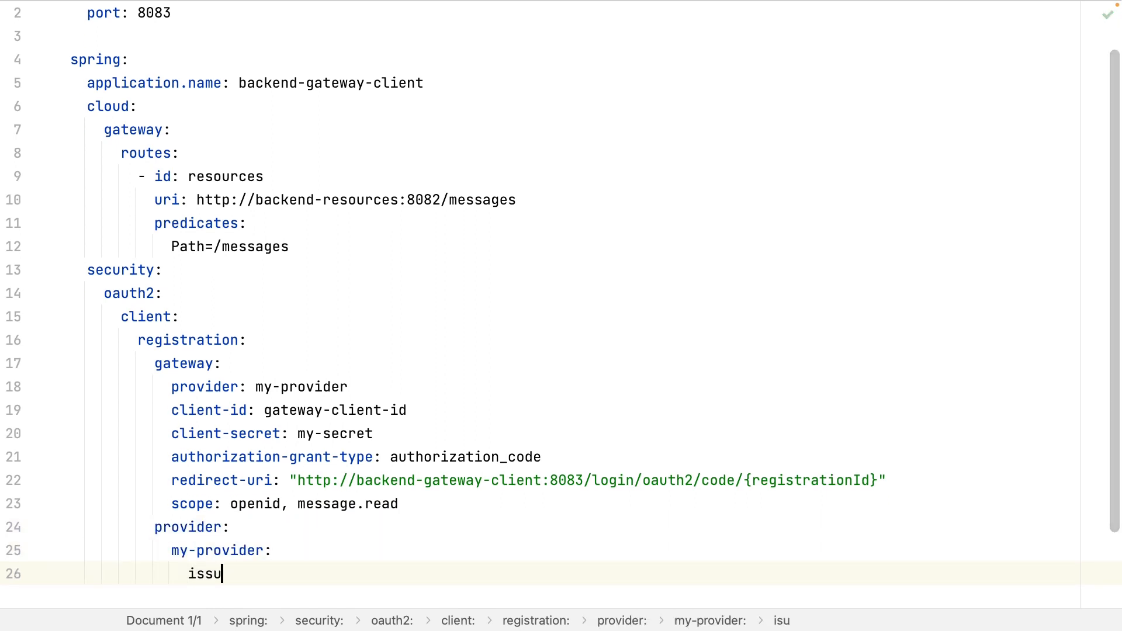
type("er-uri: http")
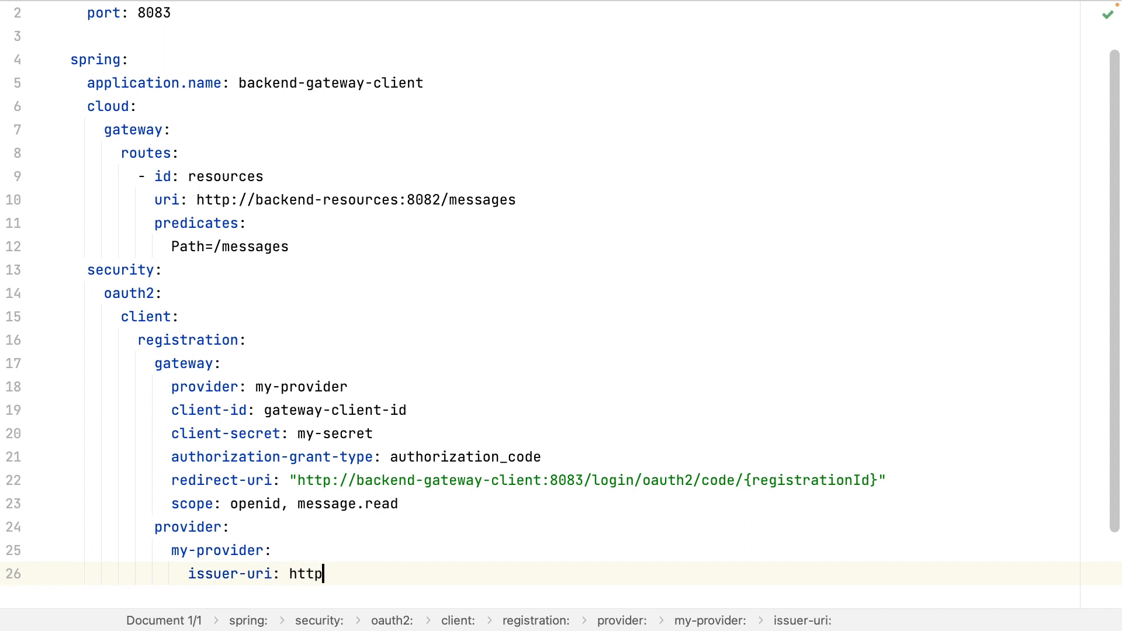
type("://backend-au")
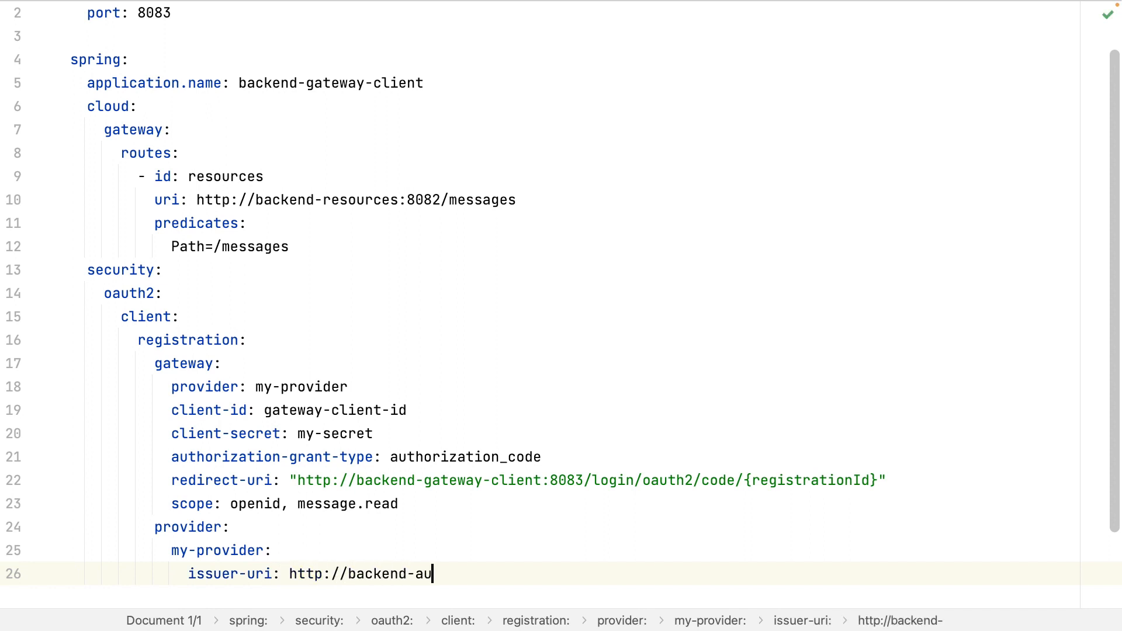
type("th:8081")
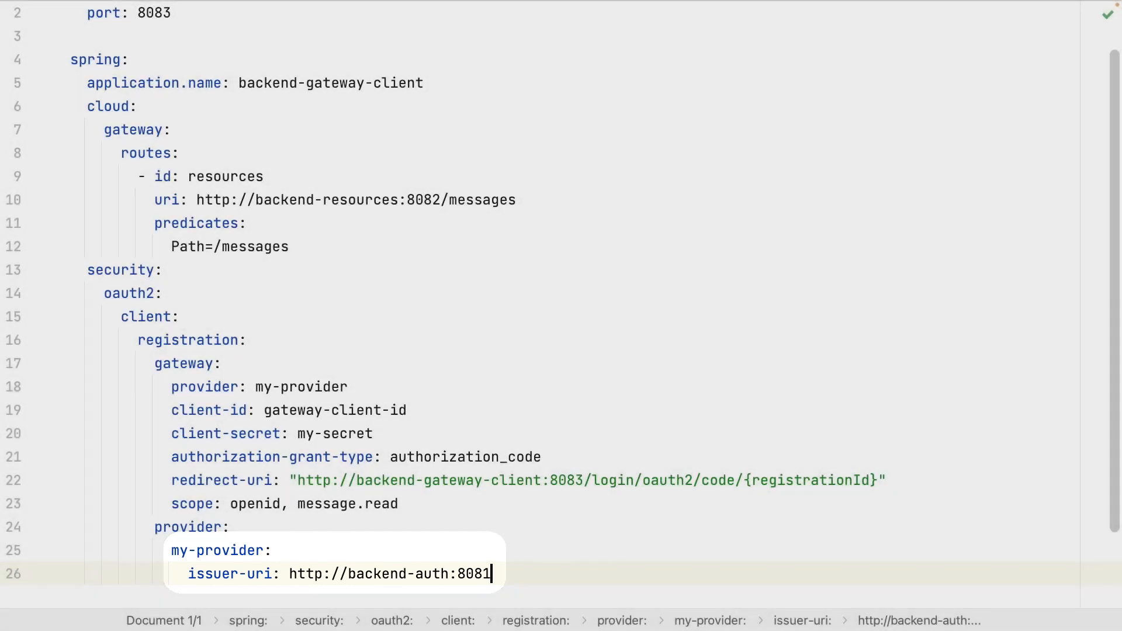
key("Escape")
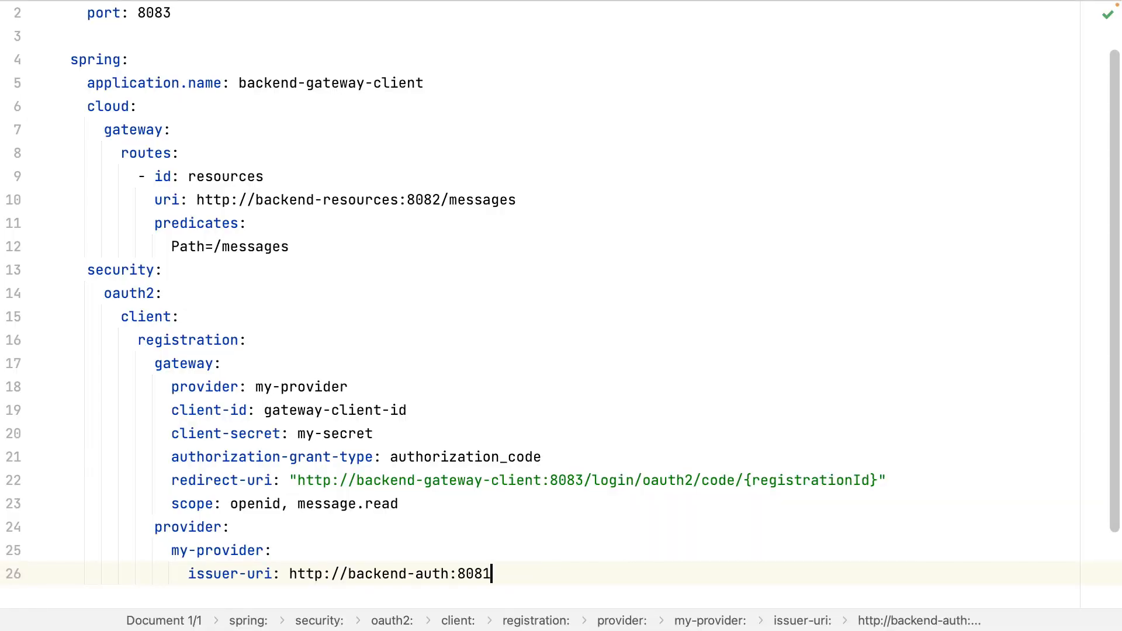
mouse_move(583, 606)
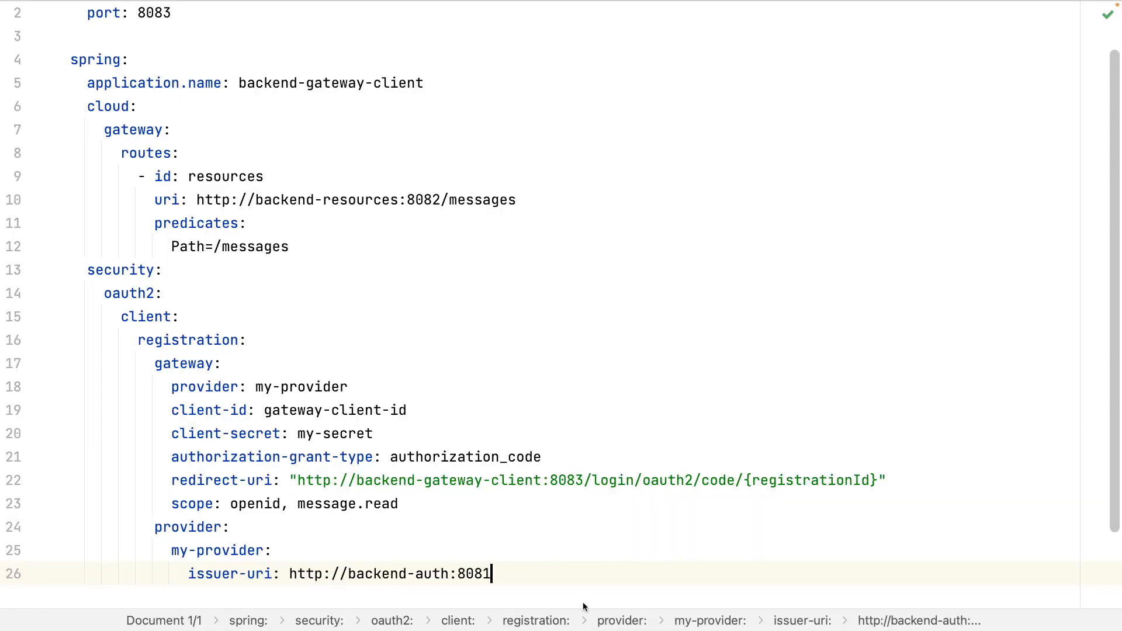
Step: Start BackendGatewayClientApplication and watch the Run console until Netty startup completes
type("filte")
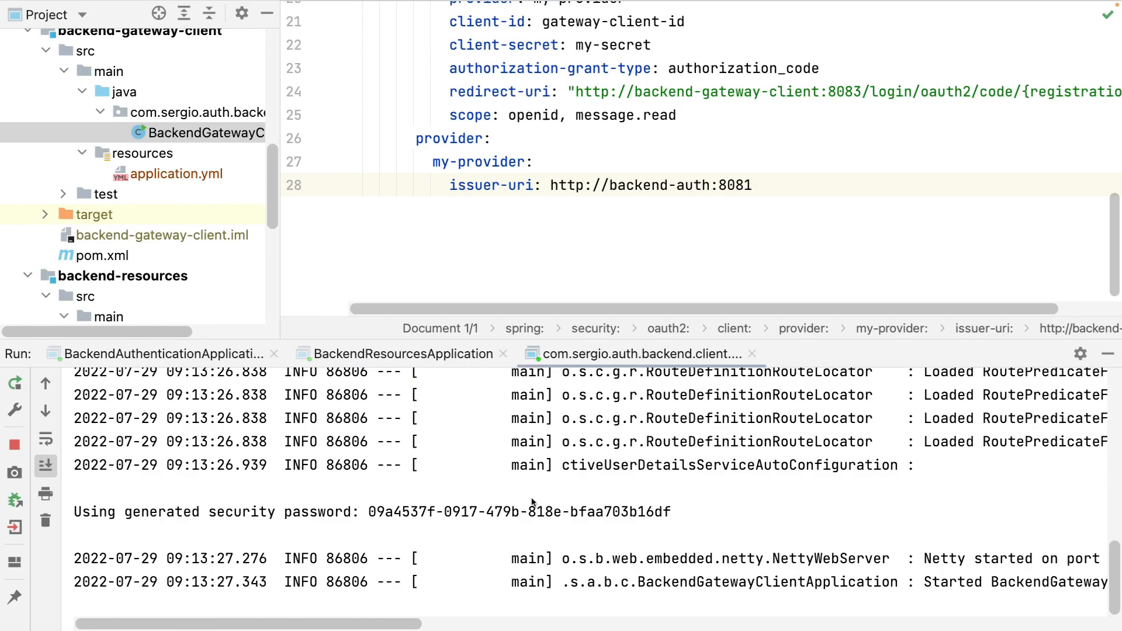
scroll("right", 3)
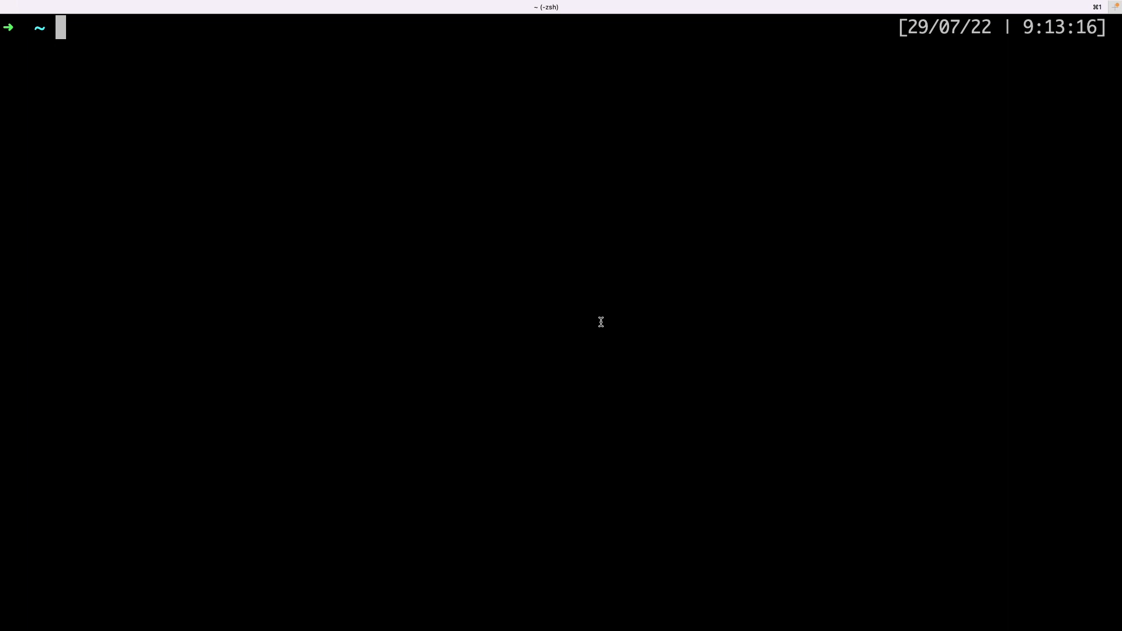
Step: Run curl backend-gateway-client:8083/messages -vvv and see the 302 redirect to /oauth2/authorization/gateway
type("curl backe")
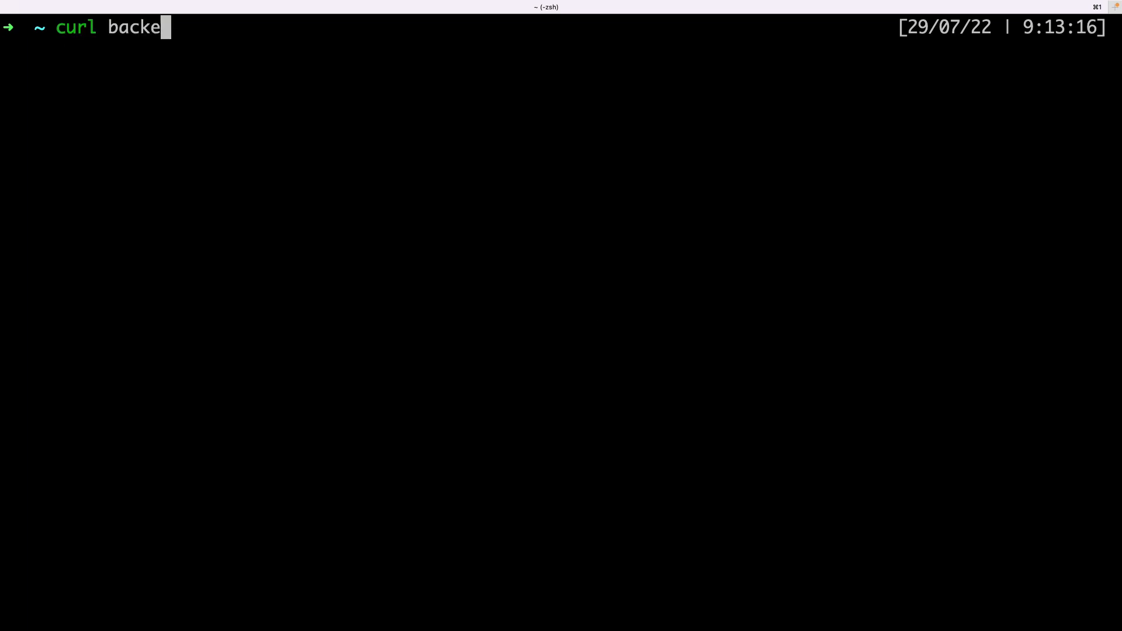
type("nd-gateway-client:")
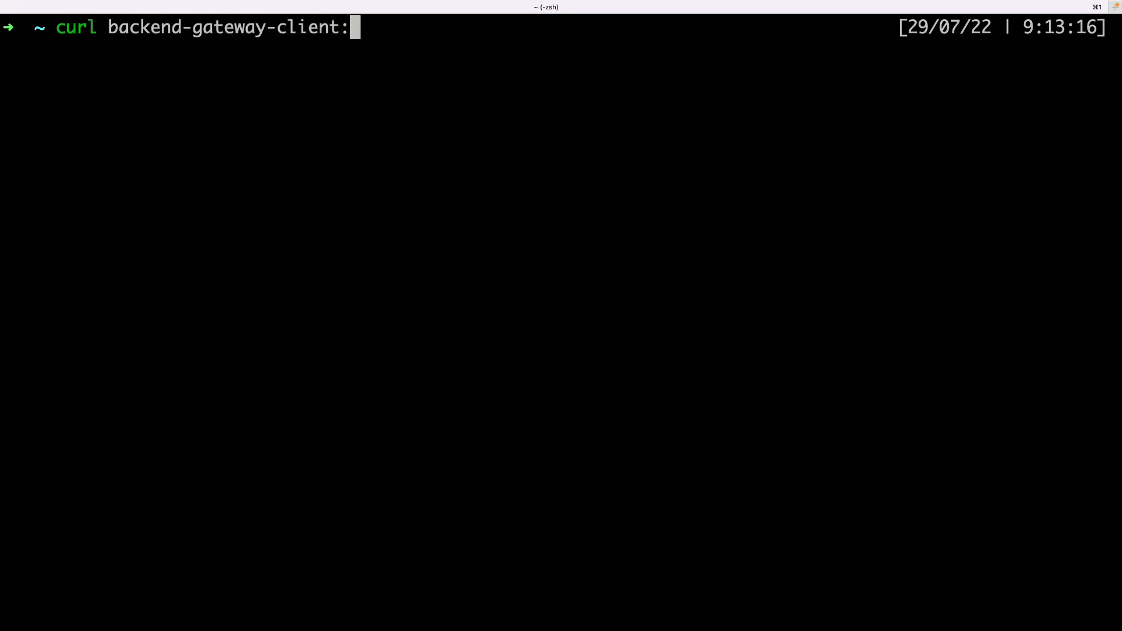
type("8083/messages")
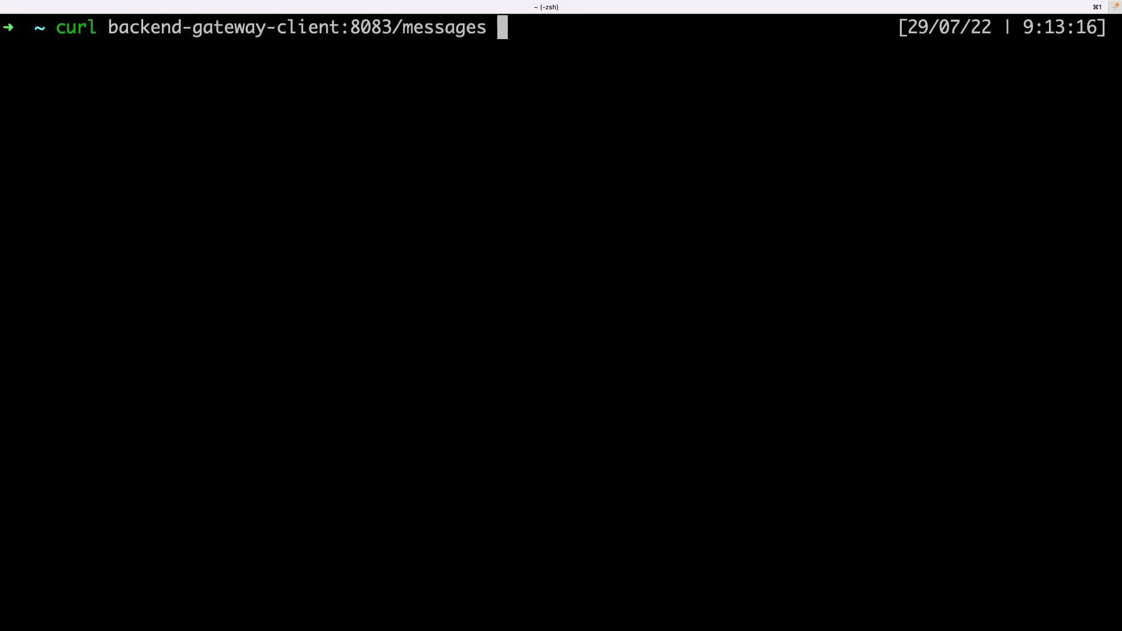
type("-vvv")
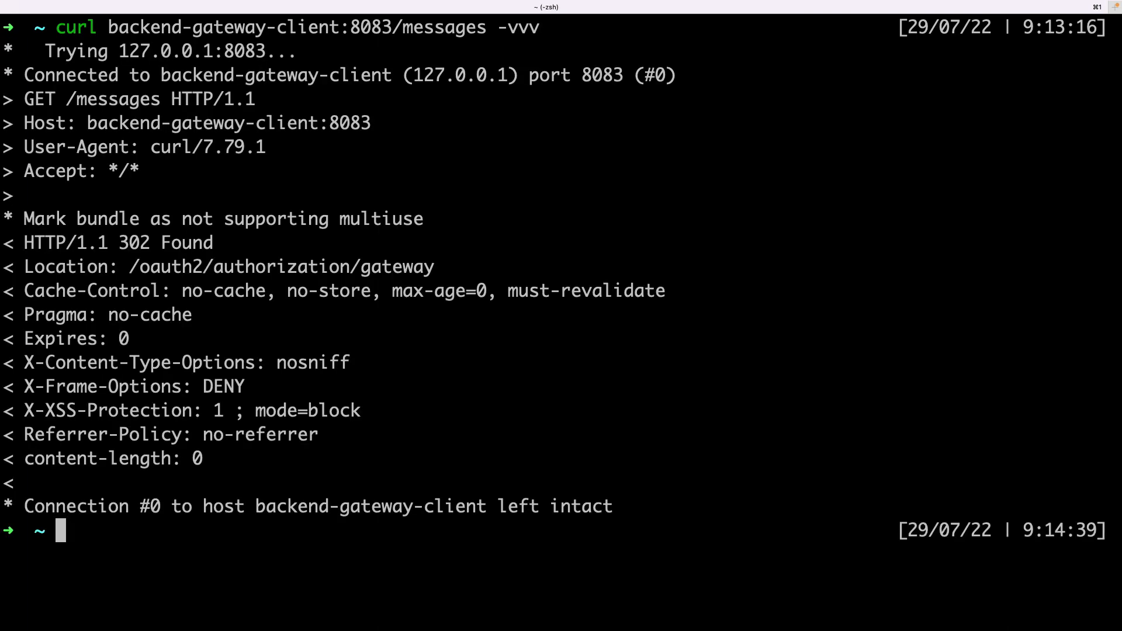